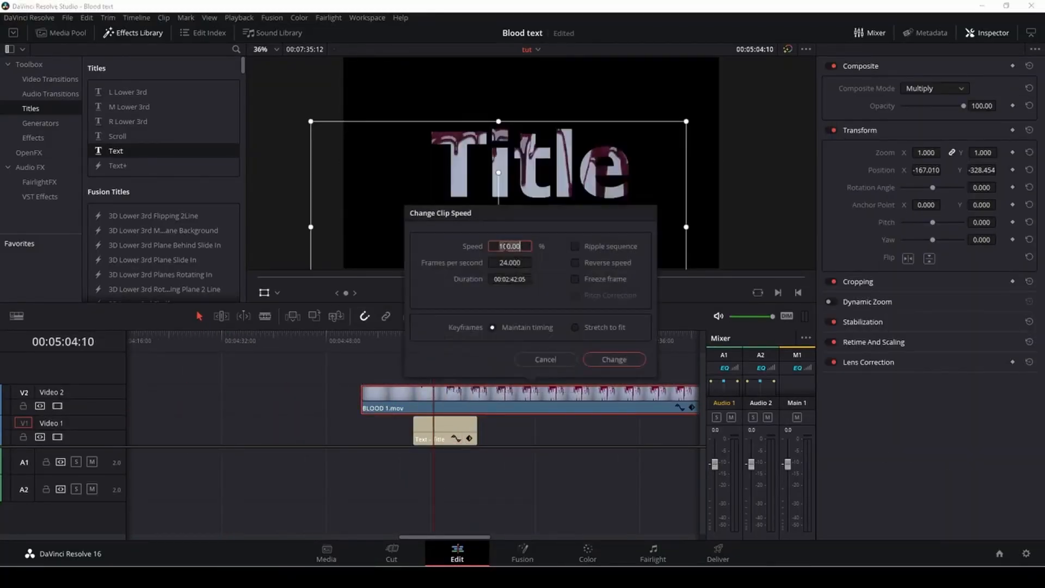
# Dismiss the Change Clip Speed dialog and start a new project named 'blood text'.
pyautogui.click(614, 359)
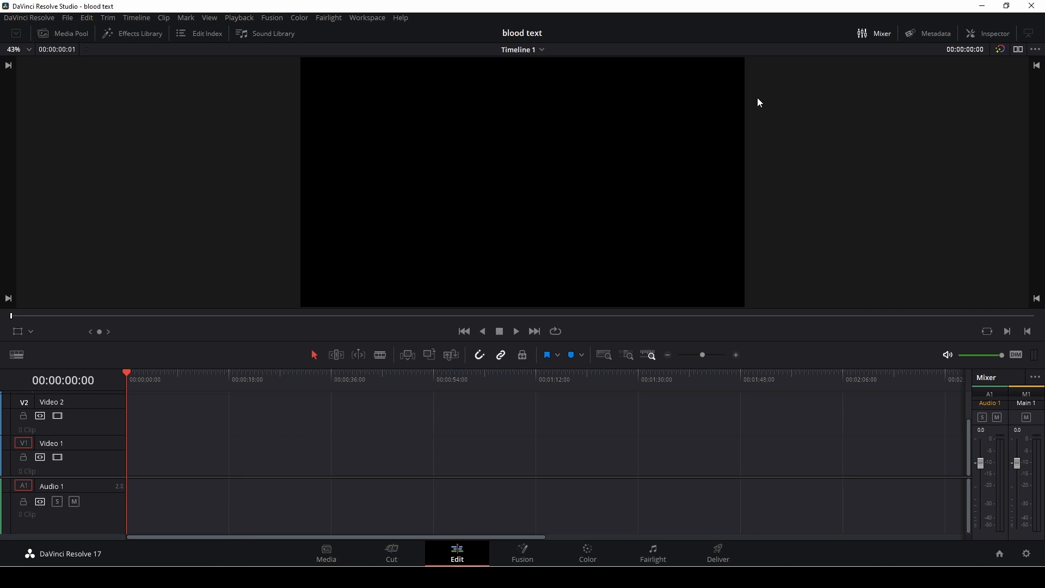
# Place a Fusion Composition from the Effects toolbox on Video 1 and open the Fusion page.
pyautogui.click(132, 33)
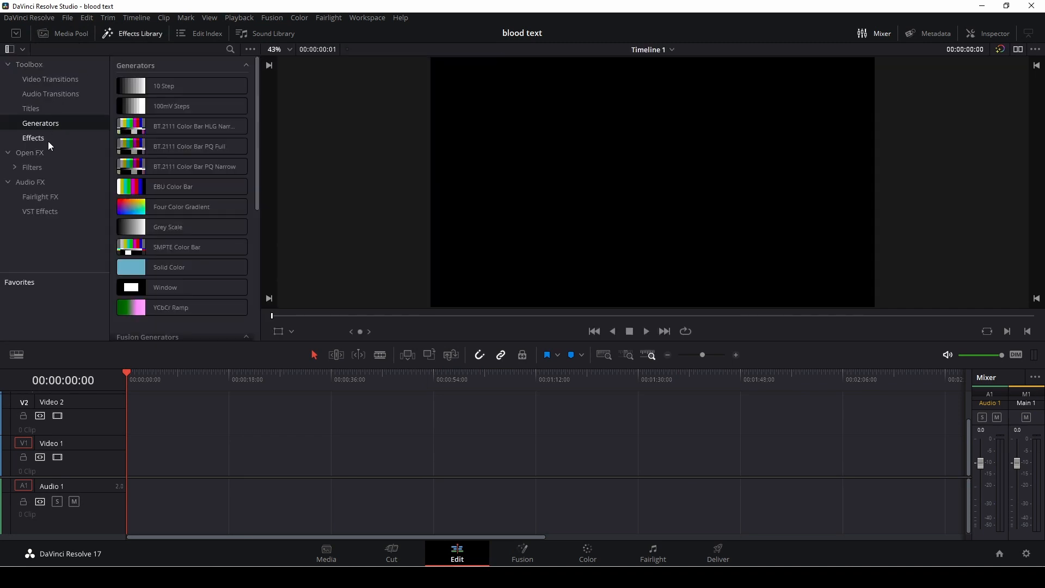
pyautogui.click(33, 138)
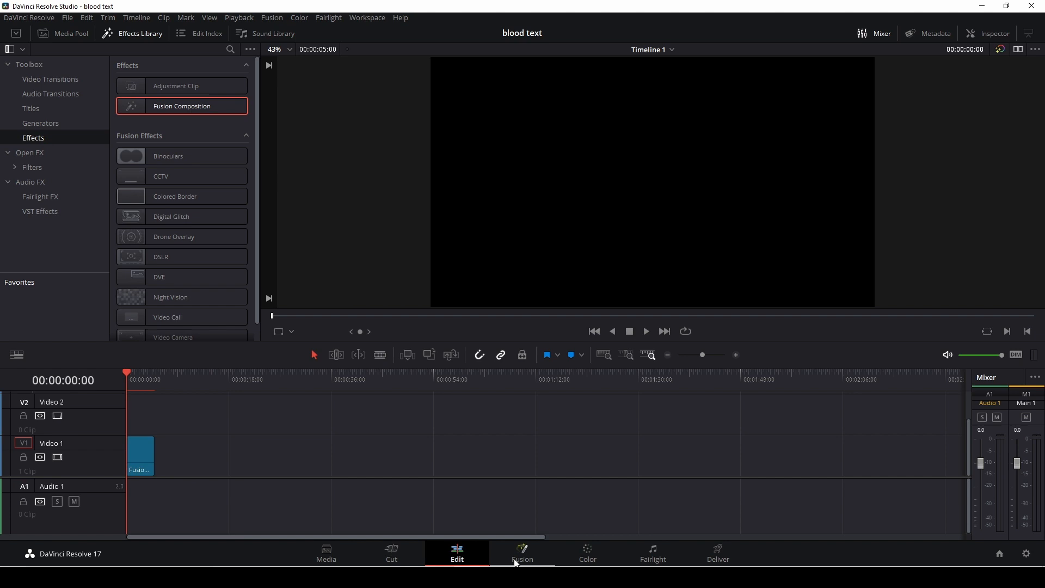
pyautogui.click(522, 554)
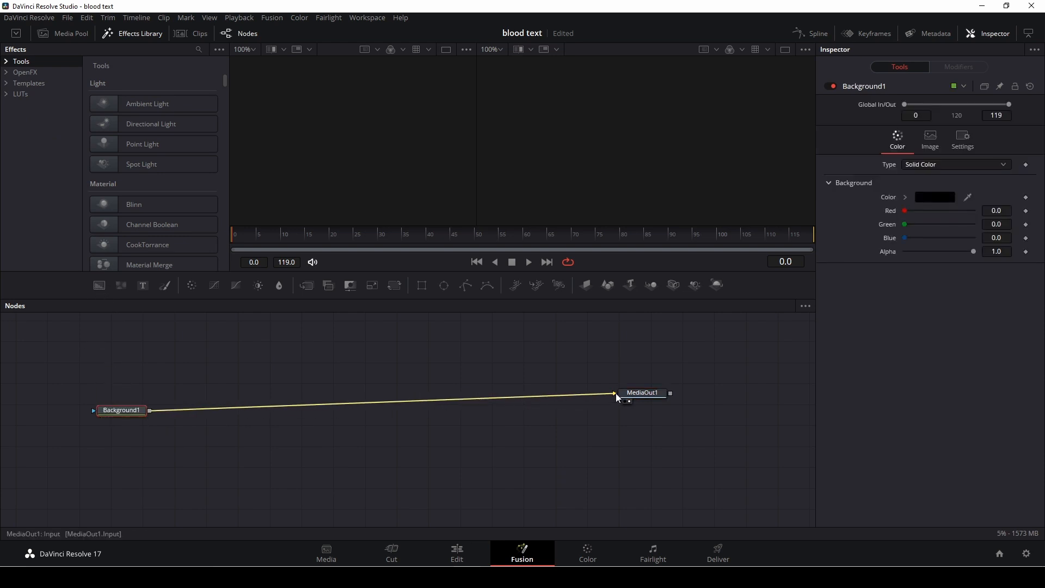
# Add a Text+ node reading 'Halloween' in the Friday13 font, merged over the background.
pyautogui.click(642, 392)
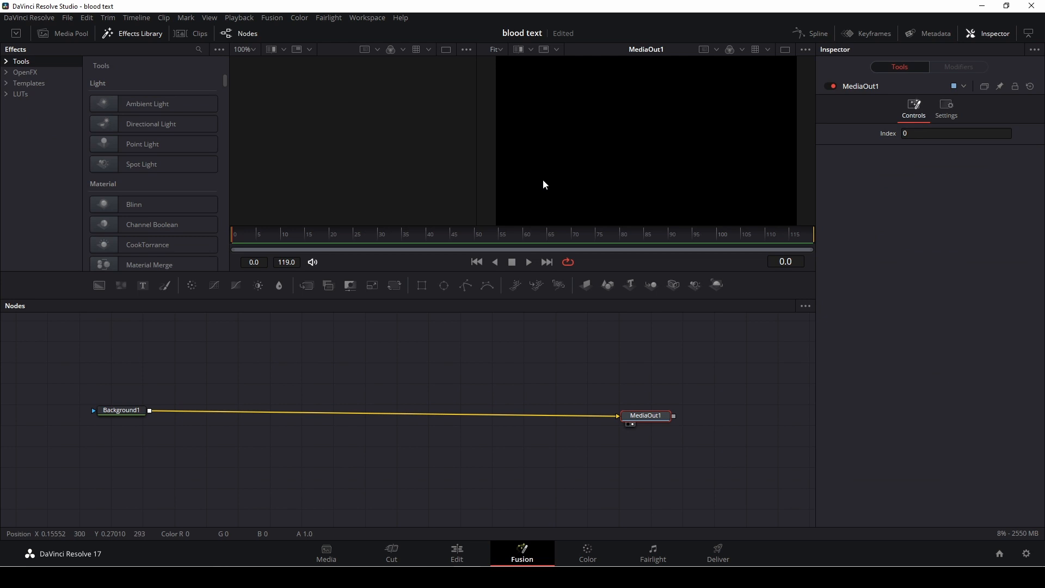
pyautogui.moveTo(142, 285)
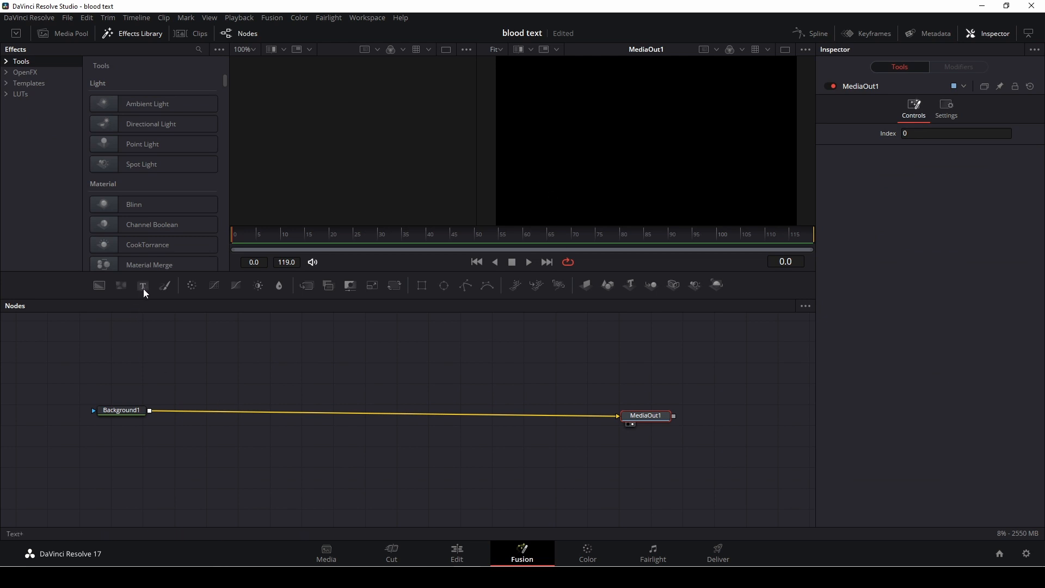
pyautogui.click(143, 286)
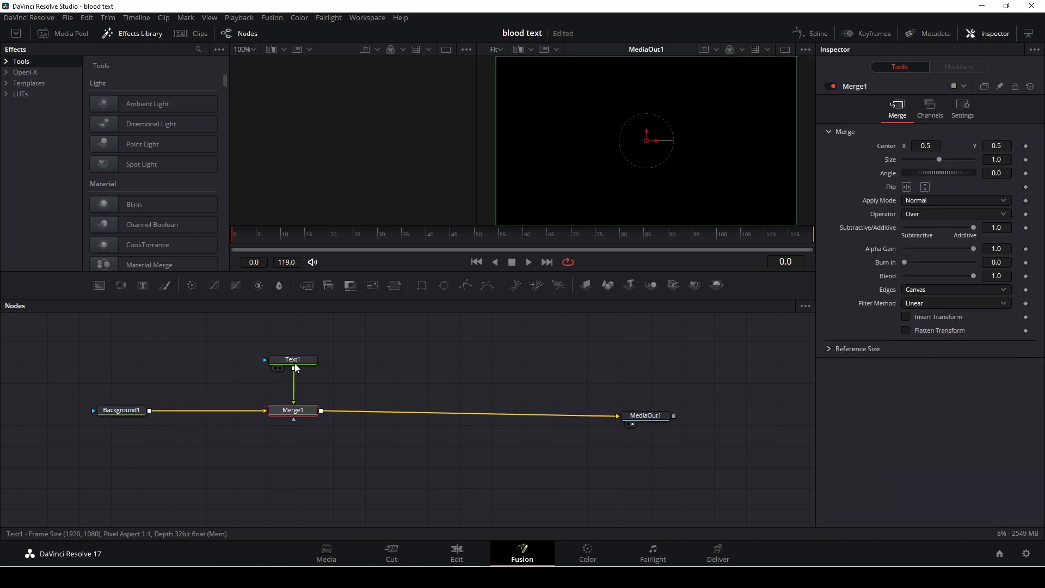
pyautogui.click(294, 360)
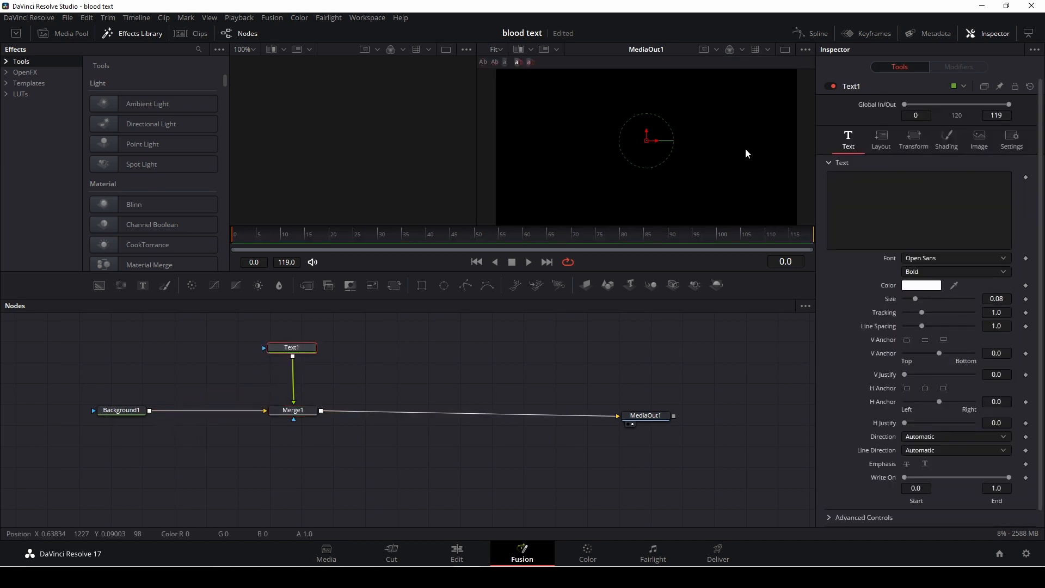
pyautogui.click(919, 210)
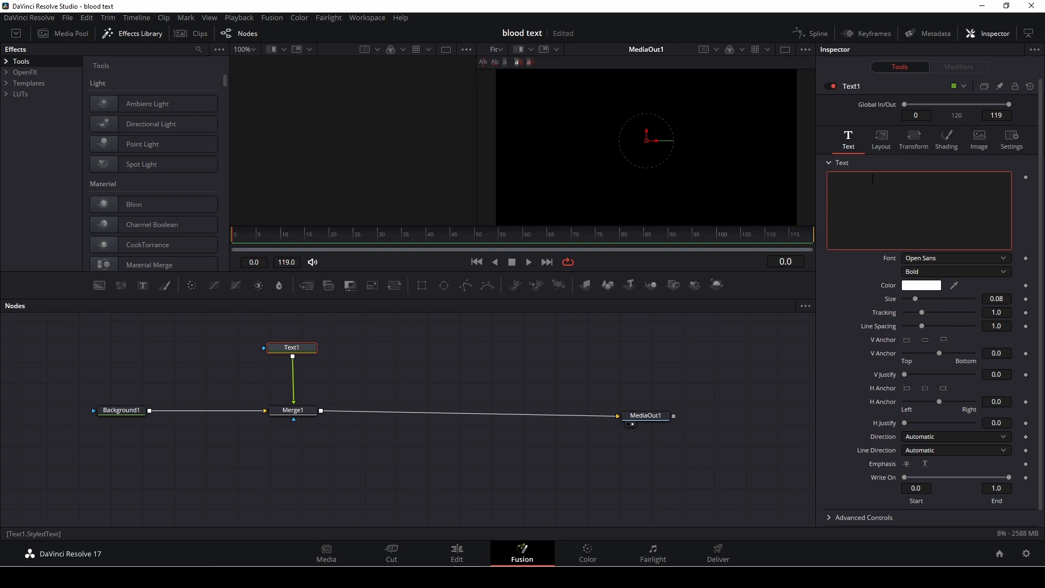
pyautogui.write('Halloween')
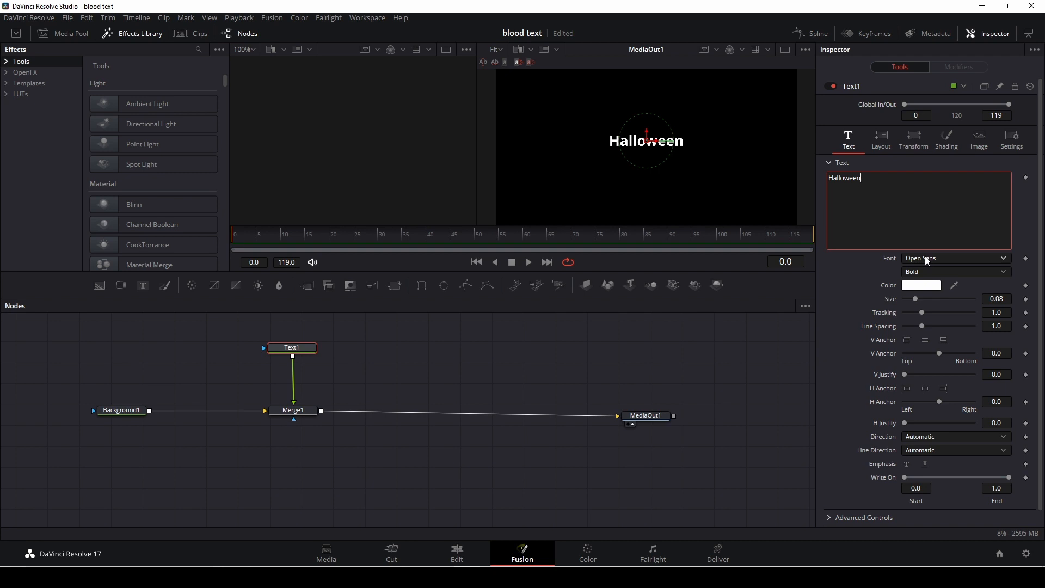
pyautogui.click(955, 258)
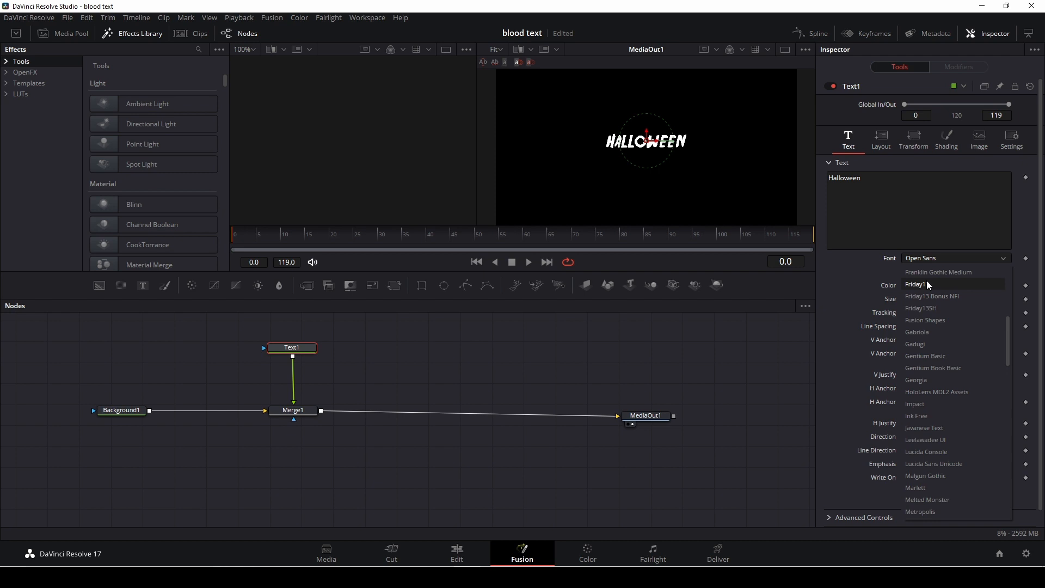
pyautogui.click(917, 283)
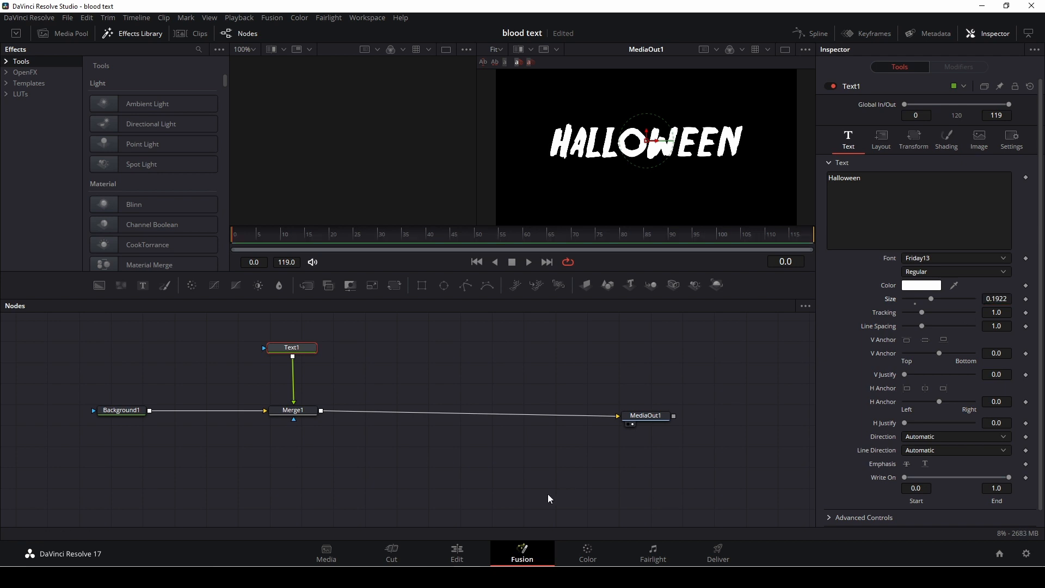
pyautogui.moveTo(743, 433)
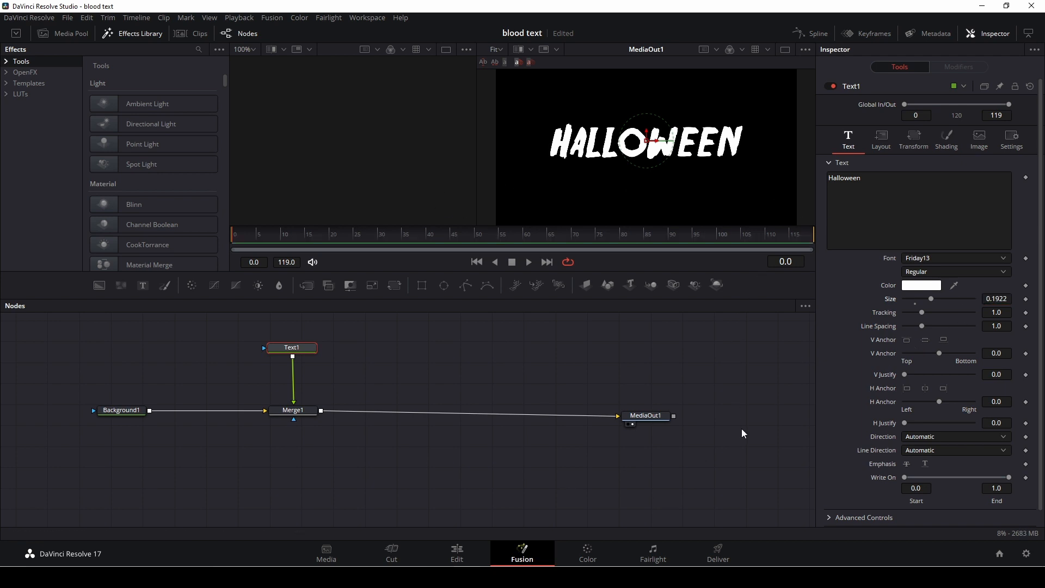
pyautogui.moveTo(463, 359)
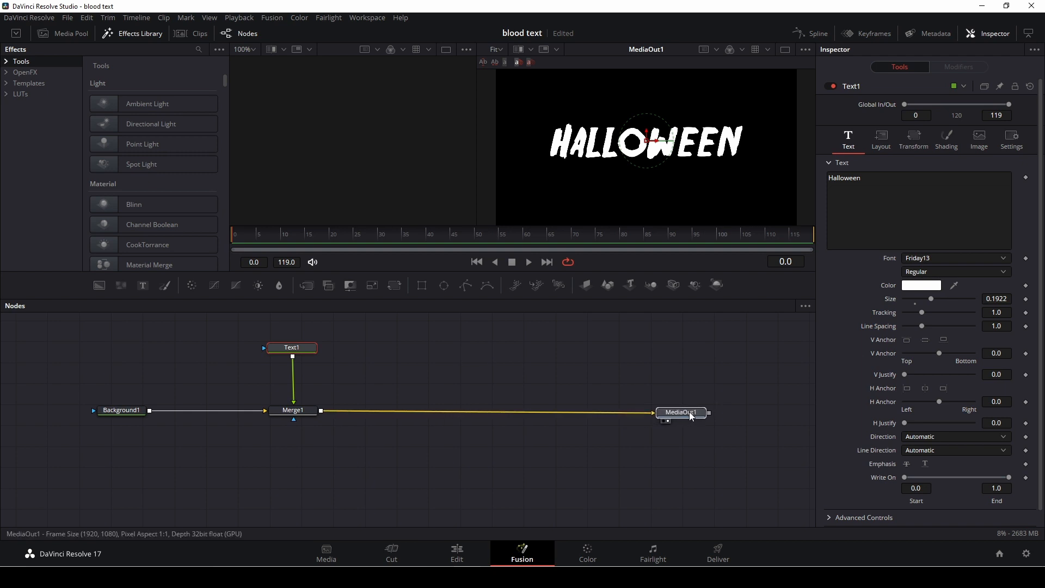
# Duplicate the Halloween title as Text1_1 and merge it in through Merge2.
pyautogui.click(680, 413)
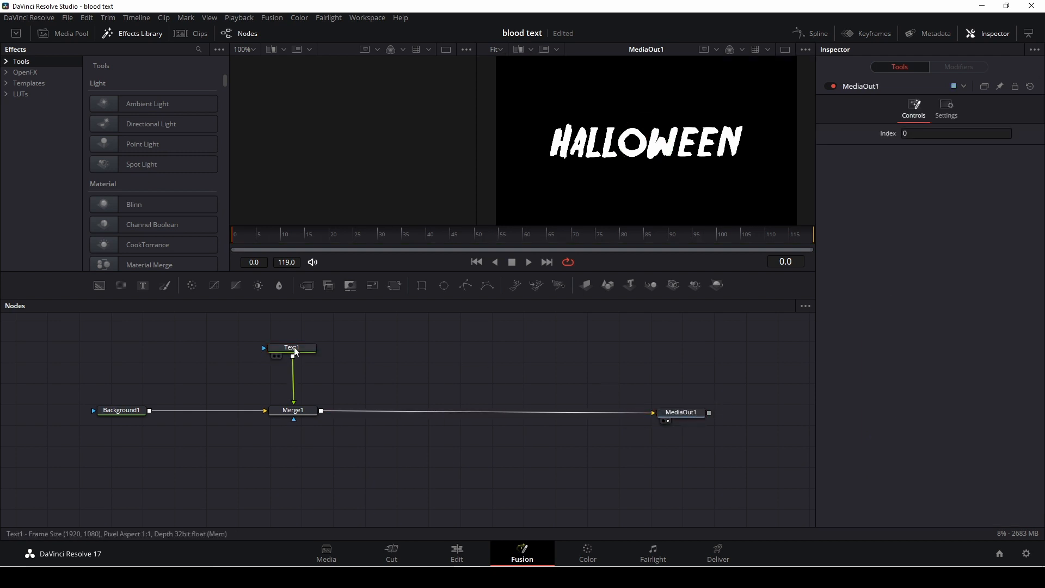
pyautogui.click(291, 347)
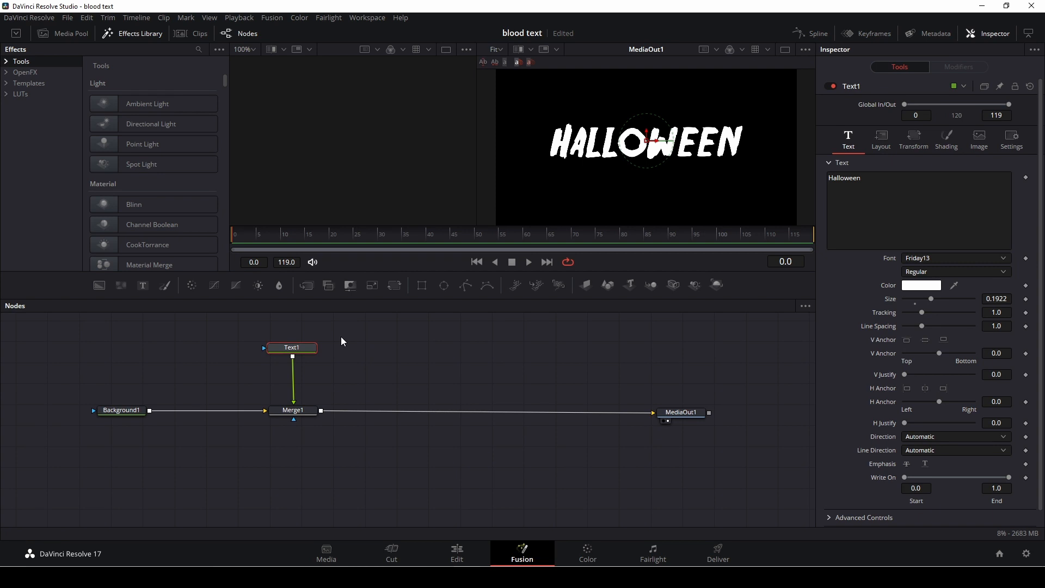
pyautogui.moveTo(307, 349)
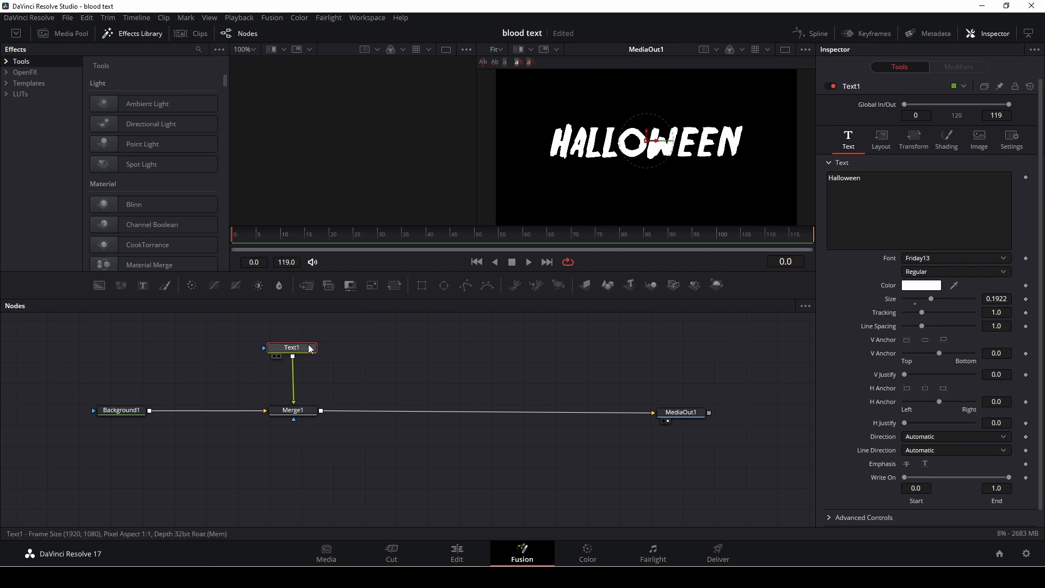
pyautogui.moveTo(311, 348)
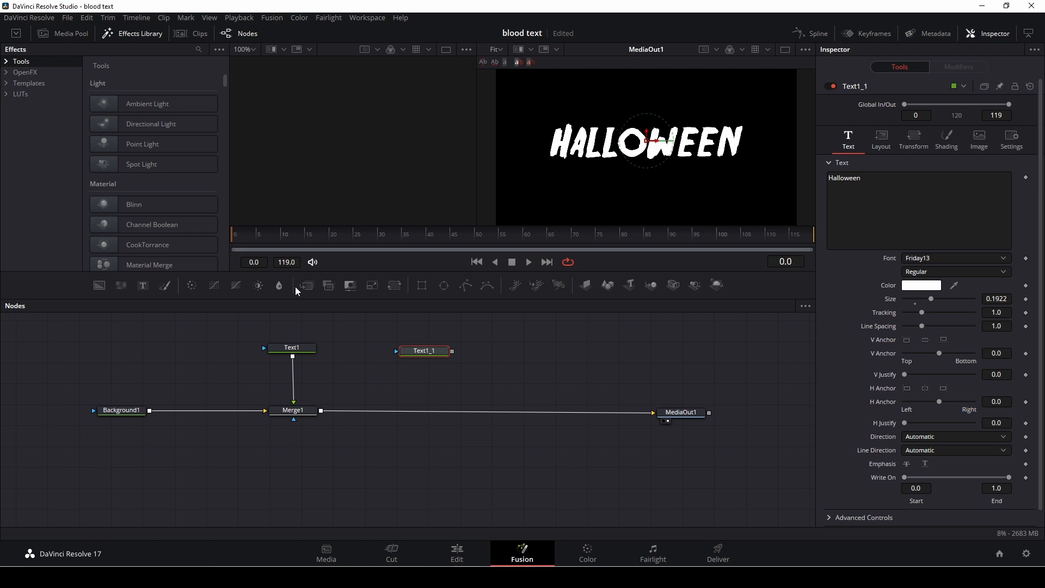
pyautogui.click(419, 413)
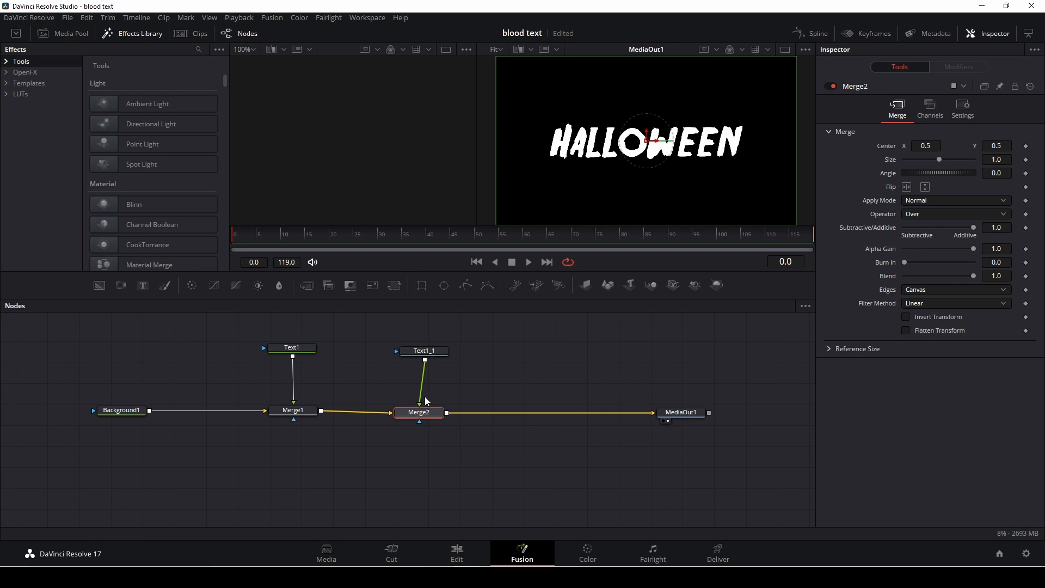
# Colour the copied Text1_1 title deep red.
pyautogui.click(424, 351)
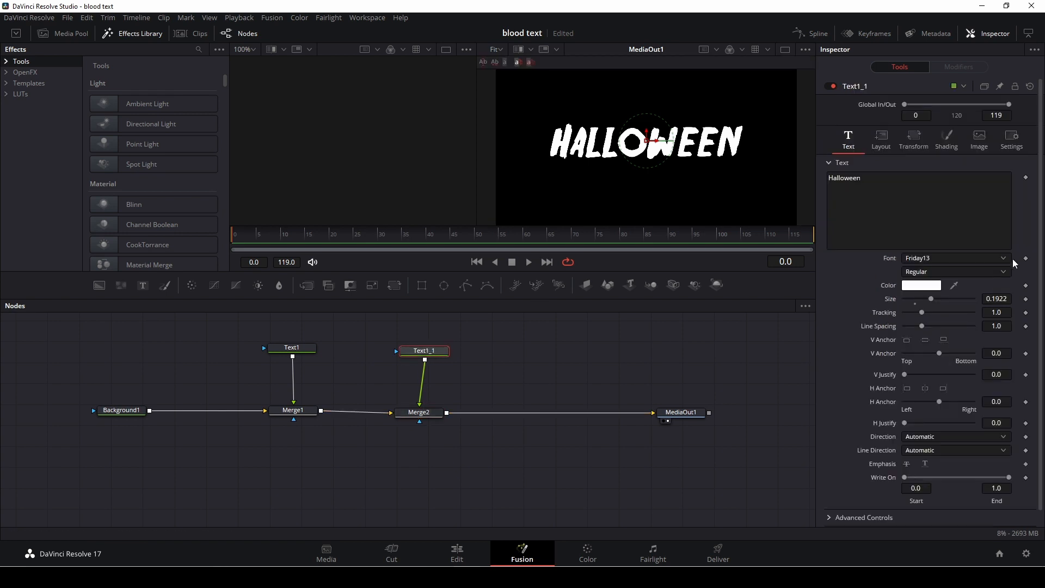
pyautogui.click(922, 285)
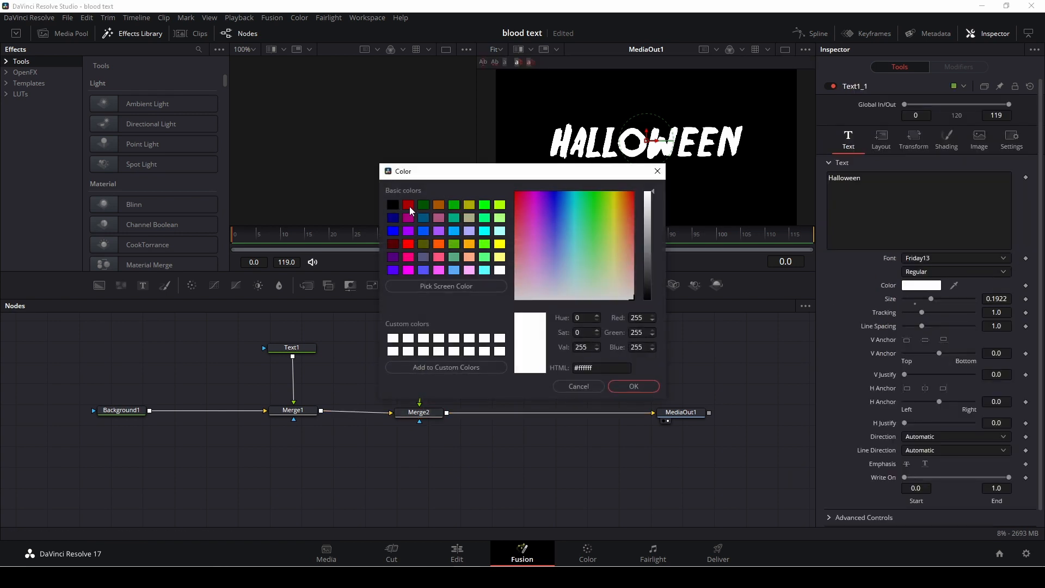
pyautogui.click(633, 386)
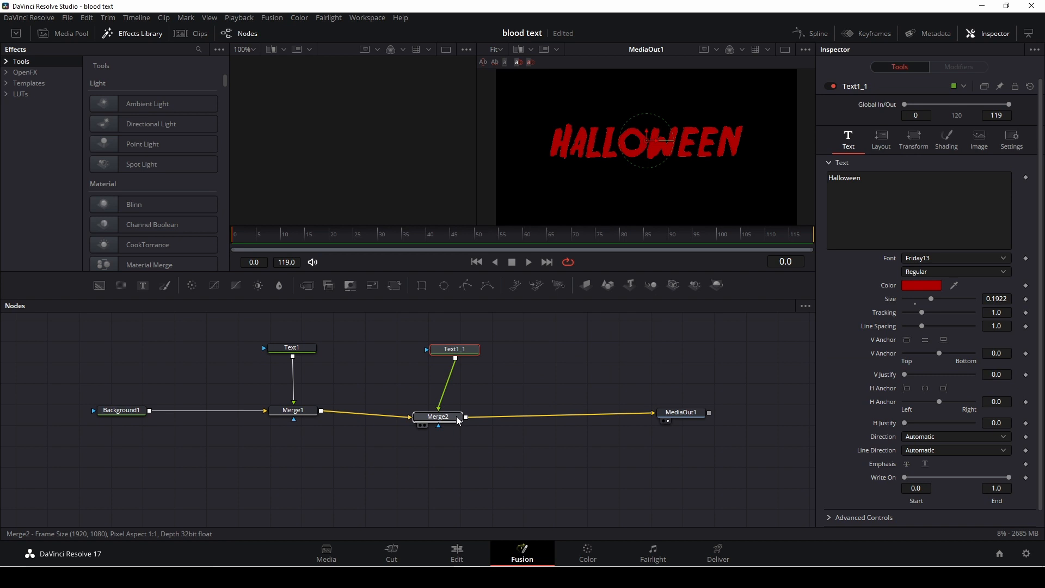
pyautogui.click(438, 417)
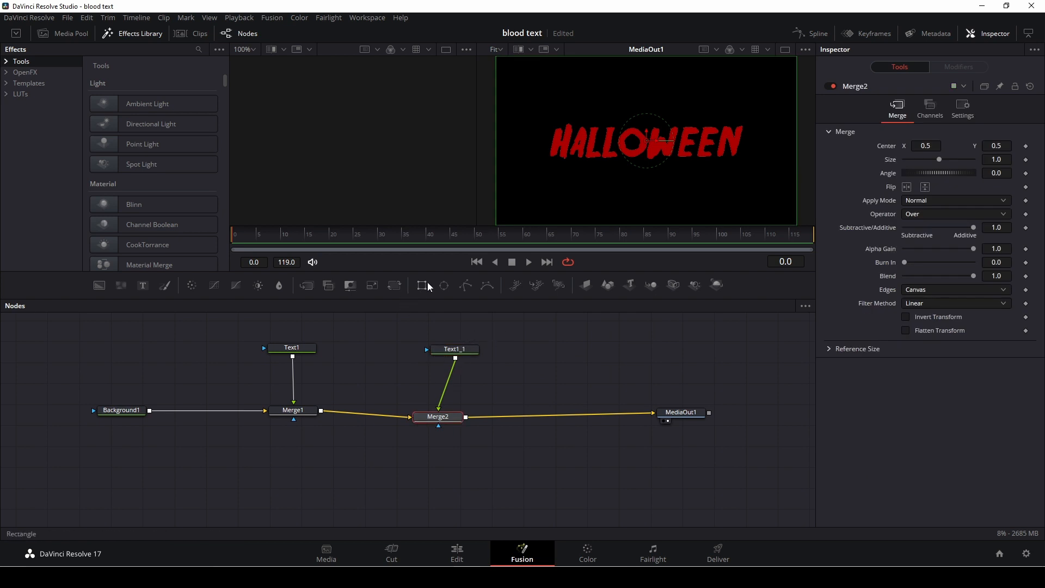
# Add a Rectangle mask to the red title, sized 0.693 wide by 0.252 tall.
pyautogui.click(422, 285)
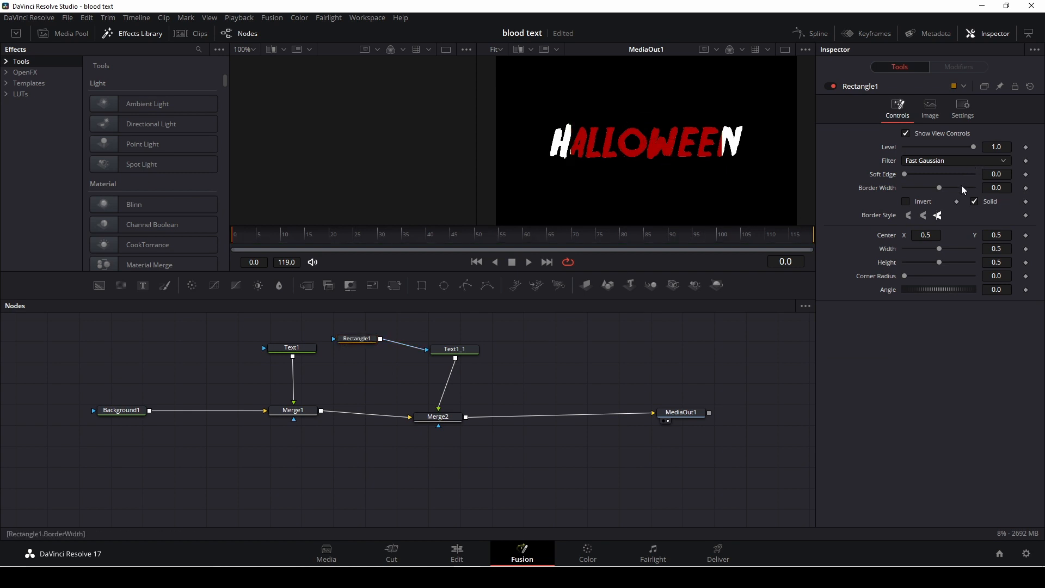
pyautogui.moveTo(938, 249)
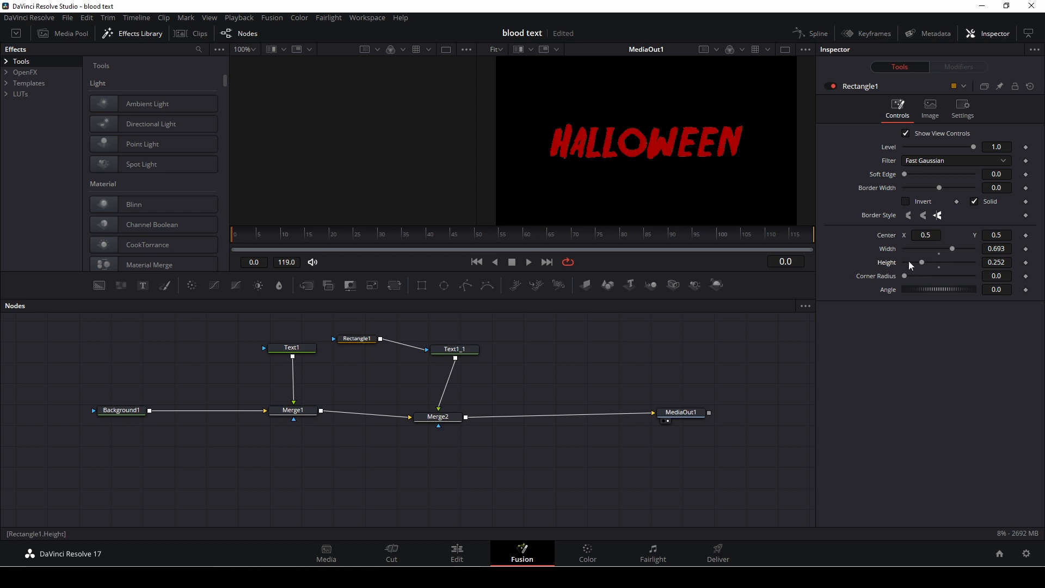
pyautogui.moveTo(938, 269)
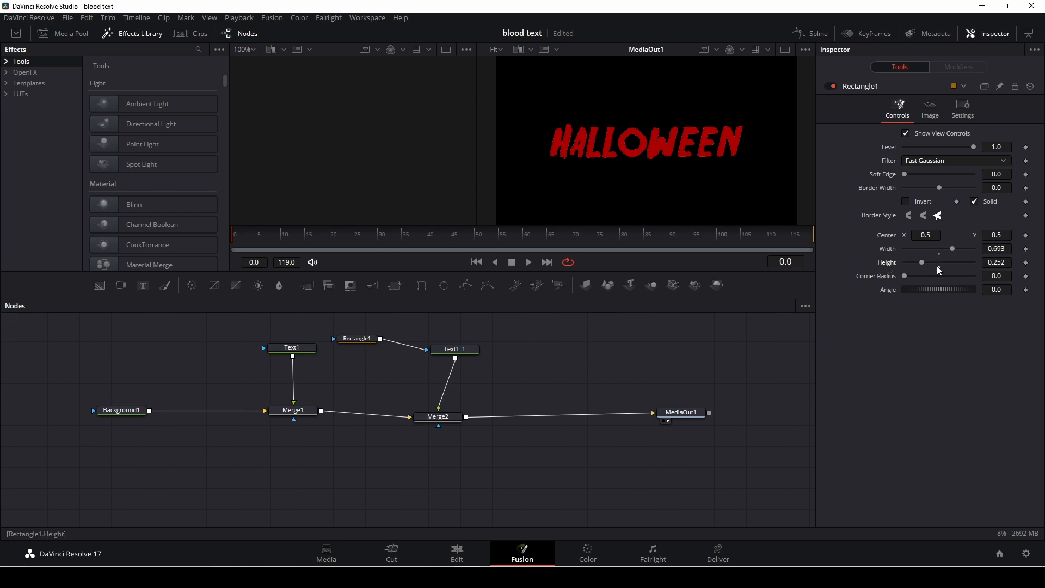
pyautogui.moveTo(844, 287)
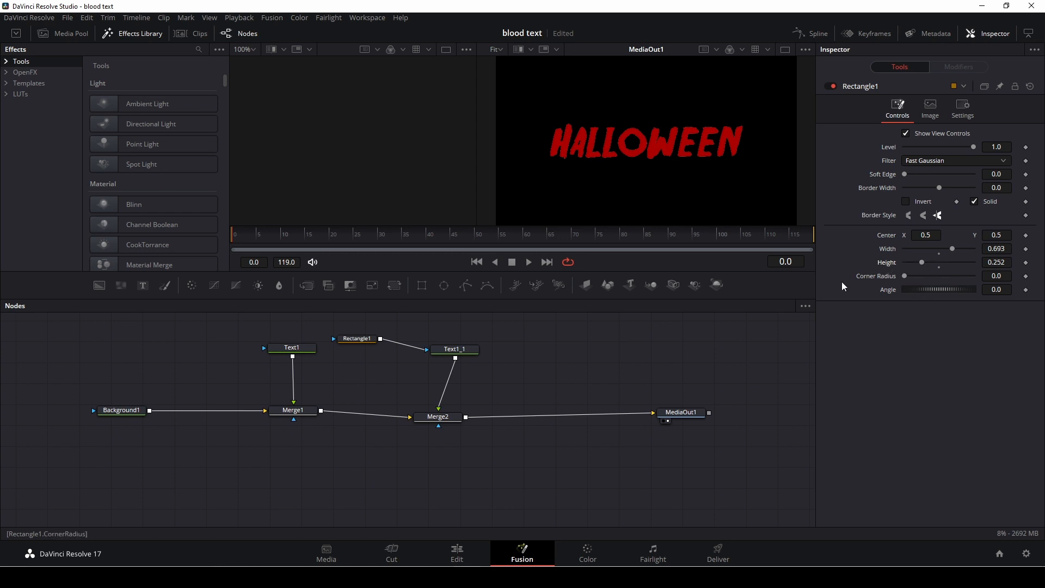
pyautogui.moveTo(906, 278)
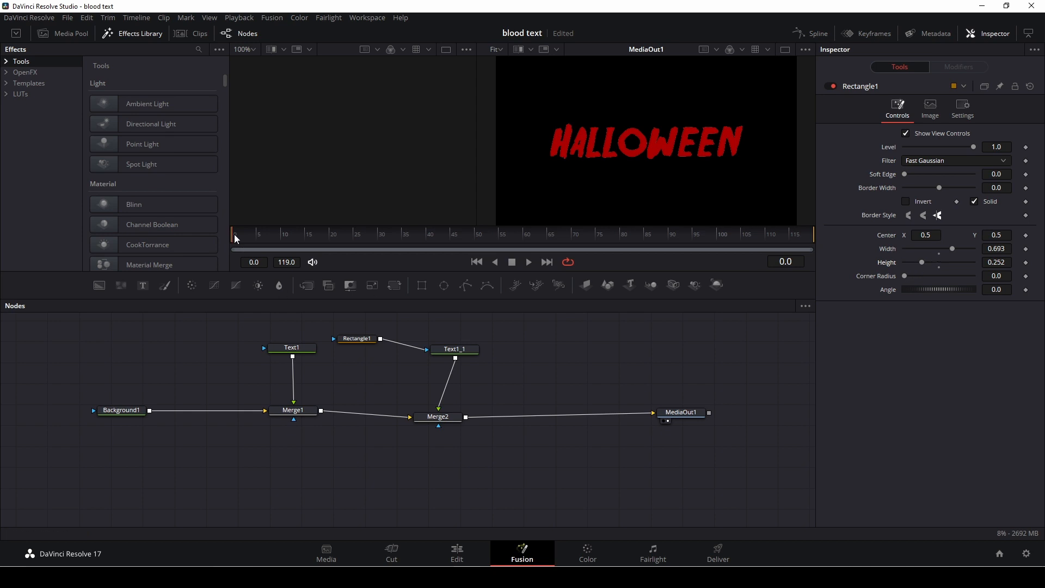
# Keyframe the rectangle's Center Y from 0.741 at frame 0 to 0.5295 at frame 9.
pyautogui.click(356, 339)
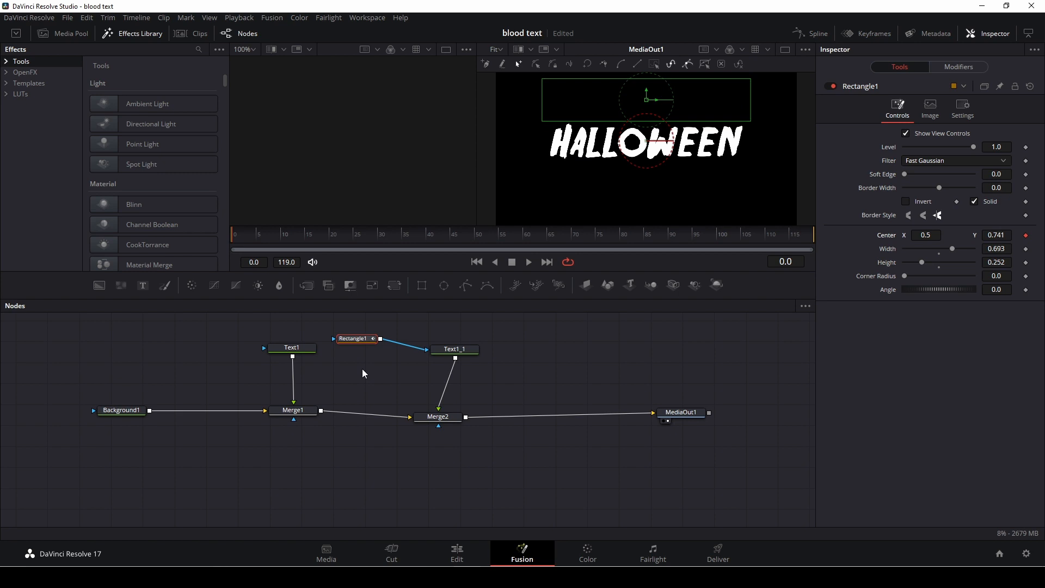
pyautogui.click(259, 234)
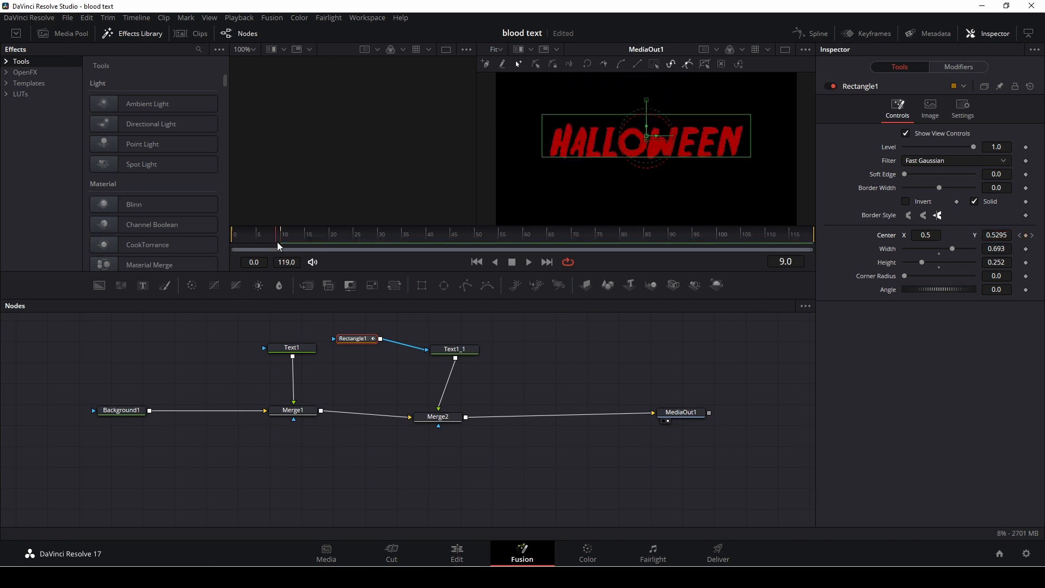
pyautogui.click(681, 413)
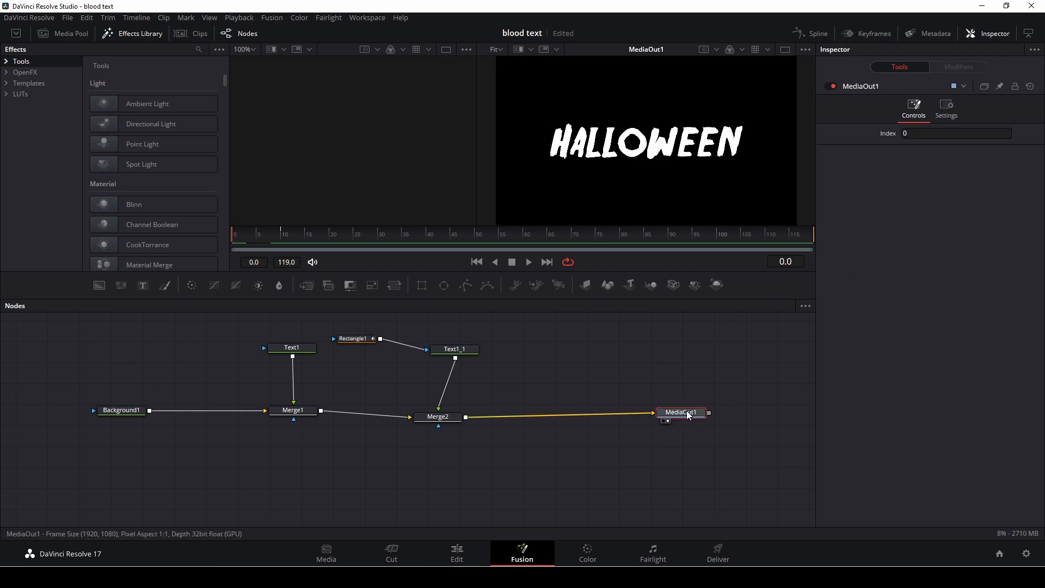
pyautogui.click(528, 261)
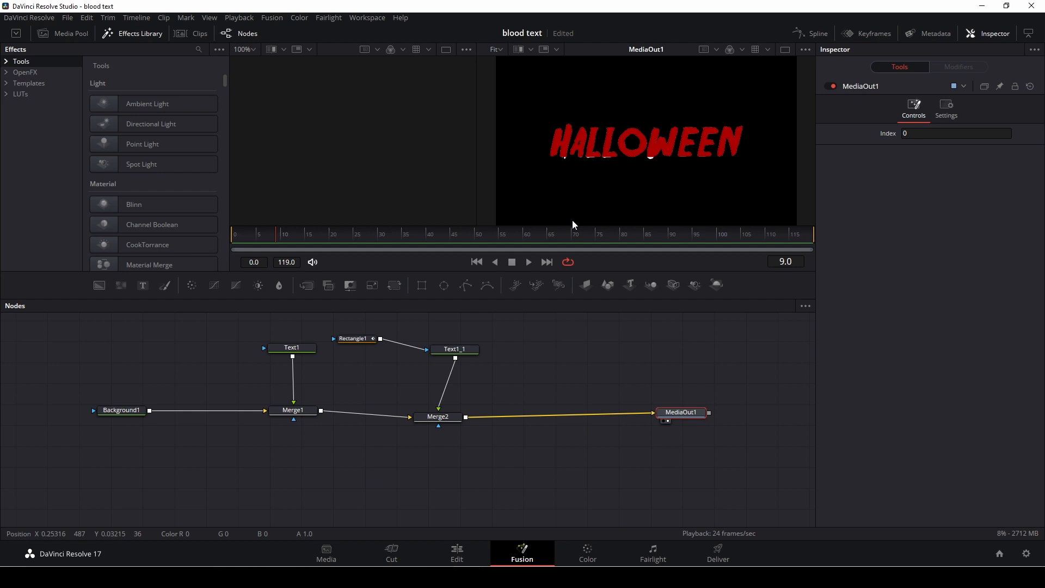
pyautogui.moveTo(592, 217)
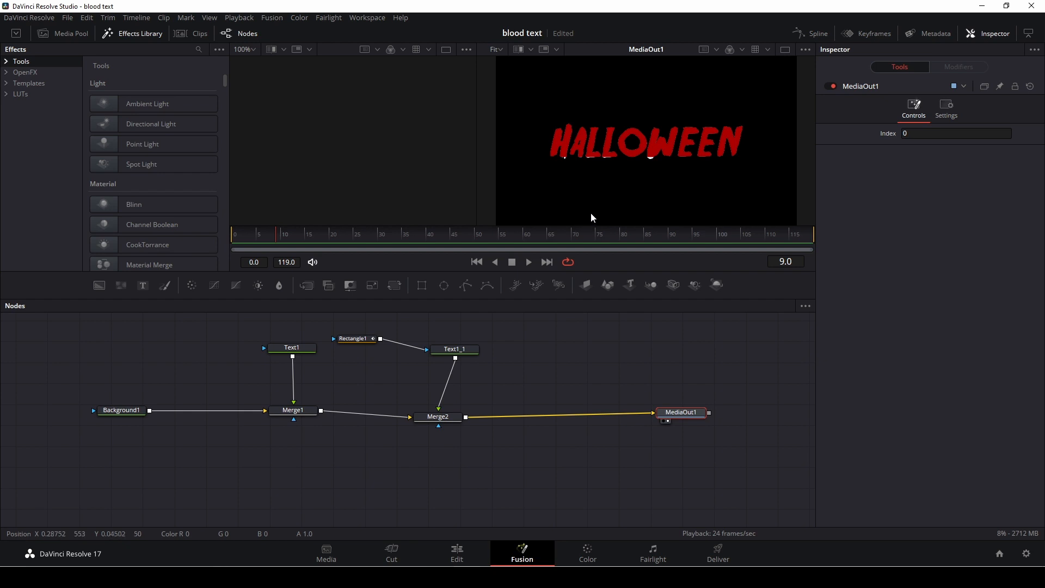
pyautogui.moveTo(599, 221)
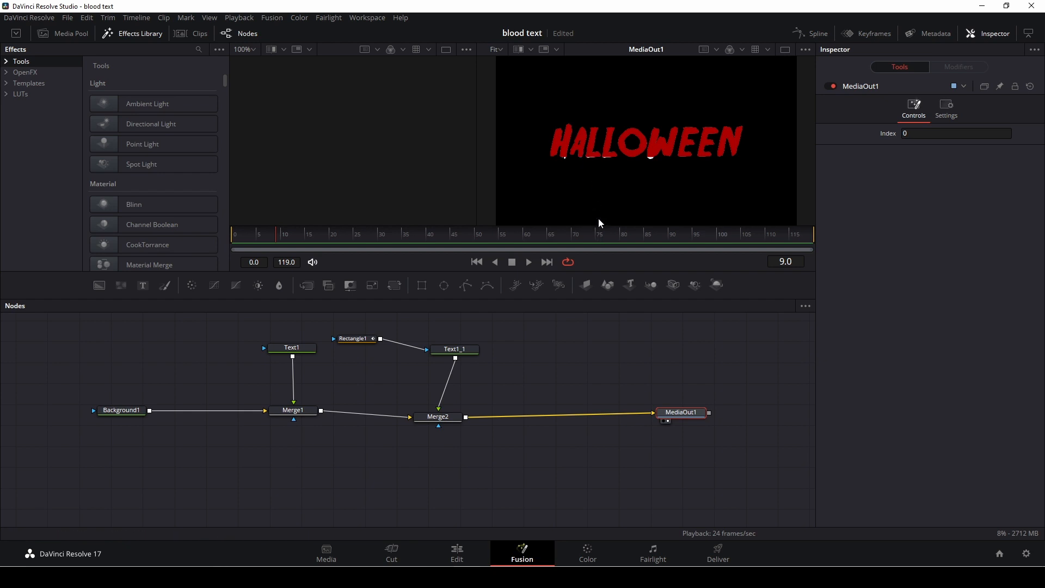
pyautogui.moveTo(118, 345)
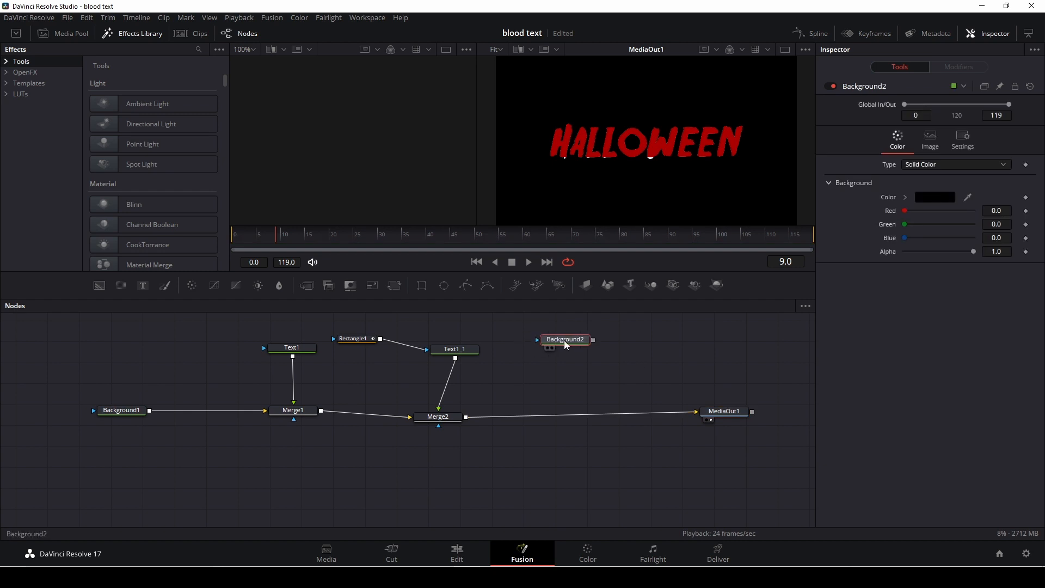
# Add a #aa0000 Background2, merged via Merge3 before MediaOut1, with a Polygon mask.
pyautogui.click(934, 197)
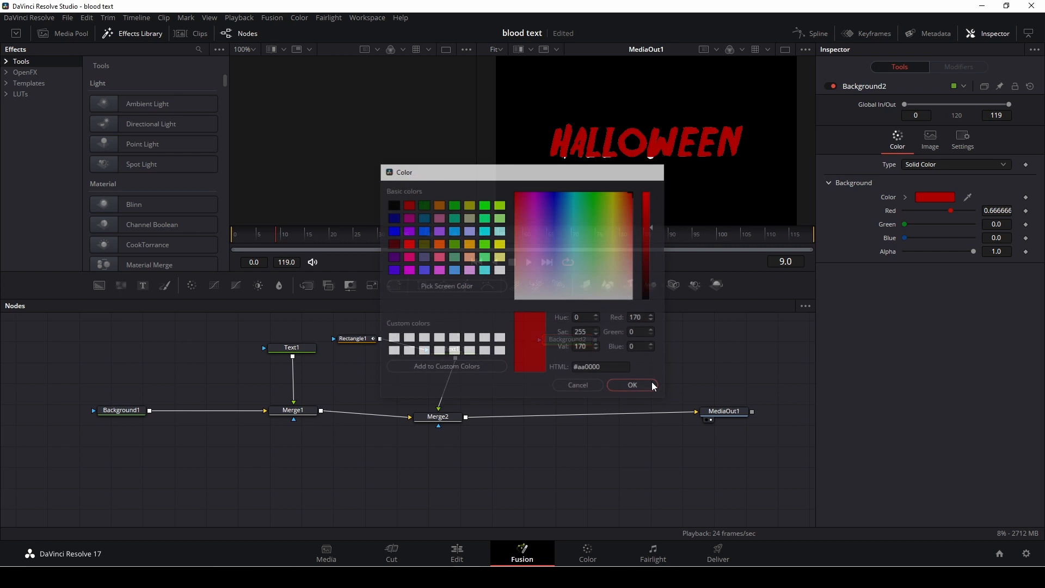
pyautogui.click(632, 385)
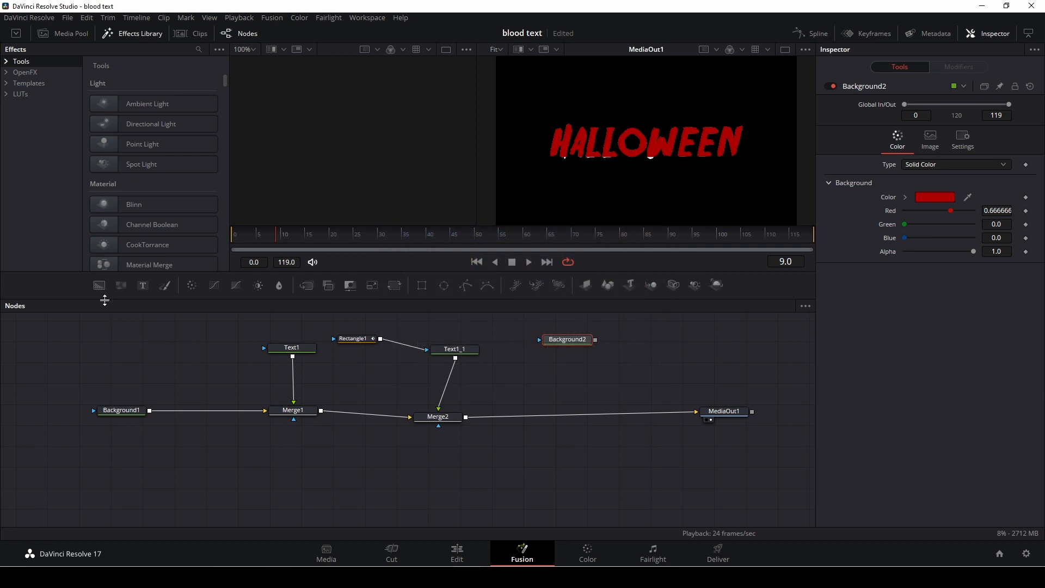
pyautogui.click(568, 414)
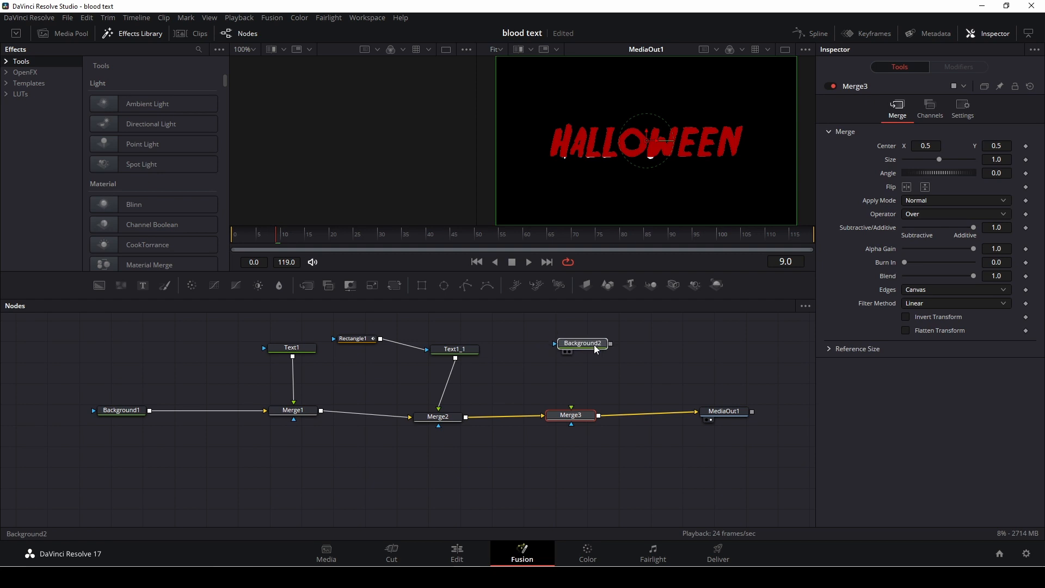
pyautogui.click(583, 348)
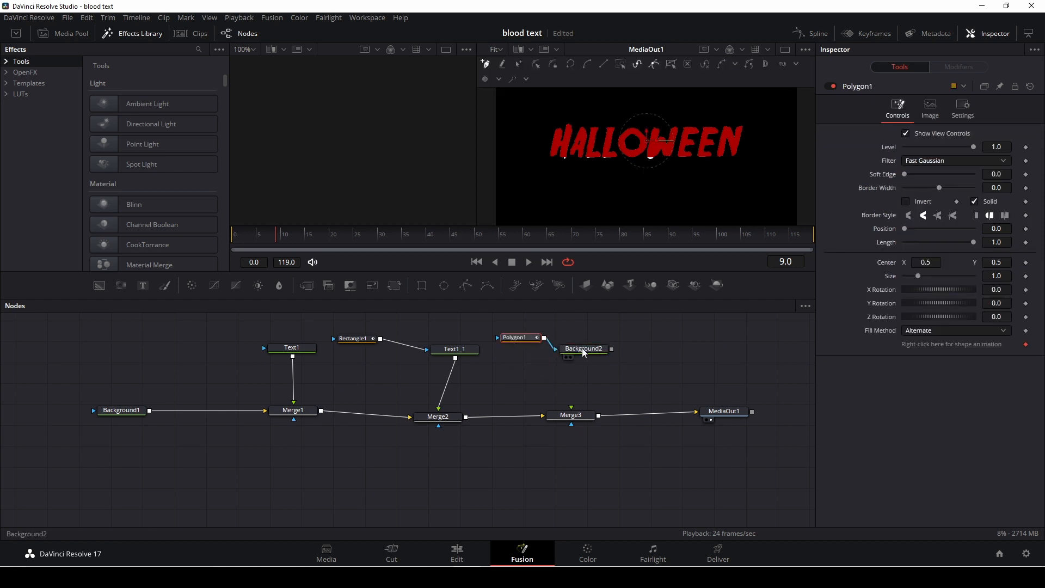
pyautogui.click(584, 348)
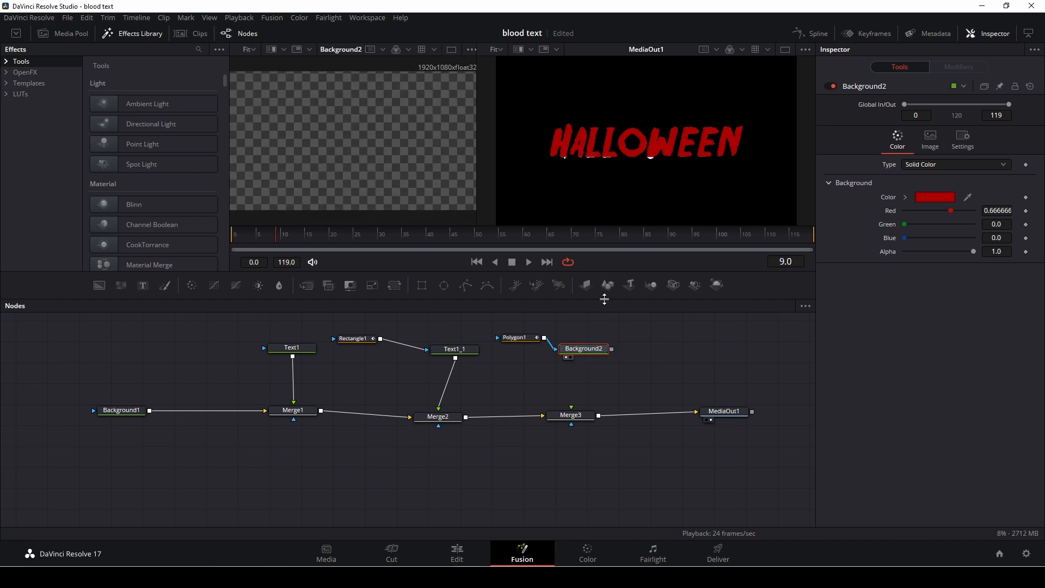
pyautogui.moveTo(566, 158)
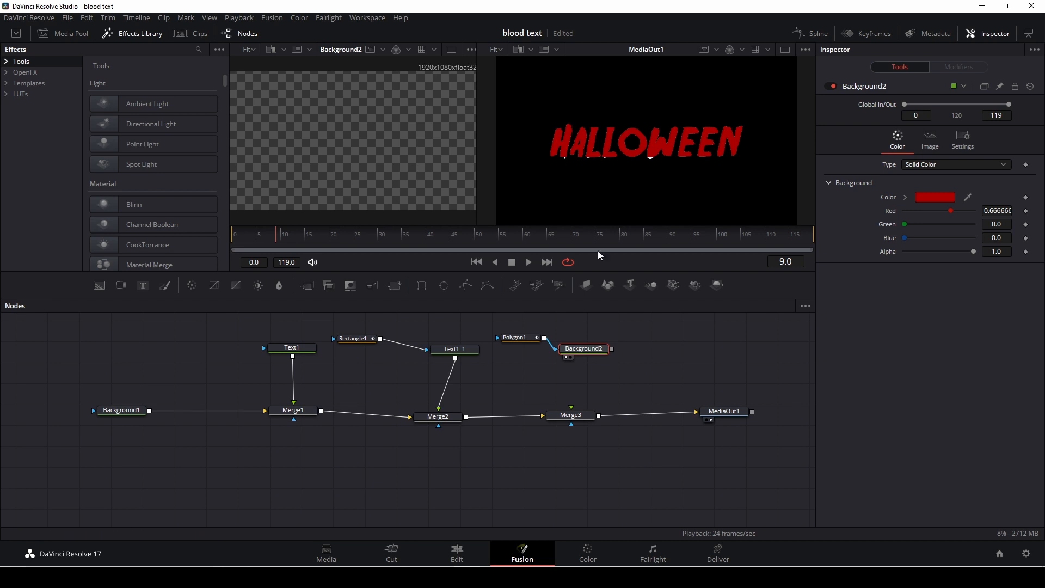
# Draw a drip path with Polygon1, unchecking Solid and setting Border Width to 0.038.
pyautogui.click(514, 337)
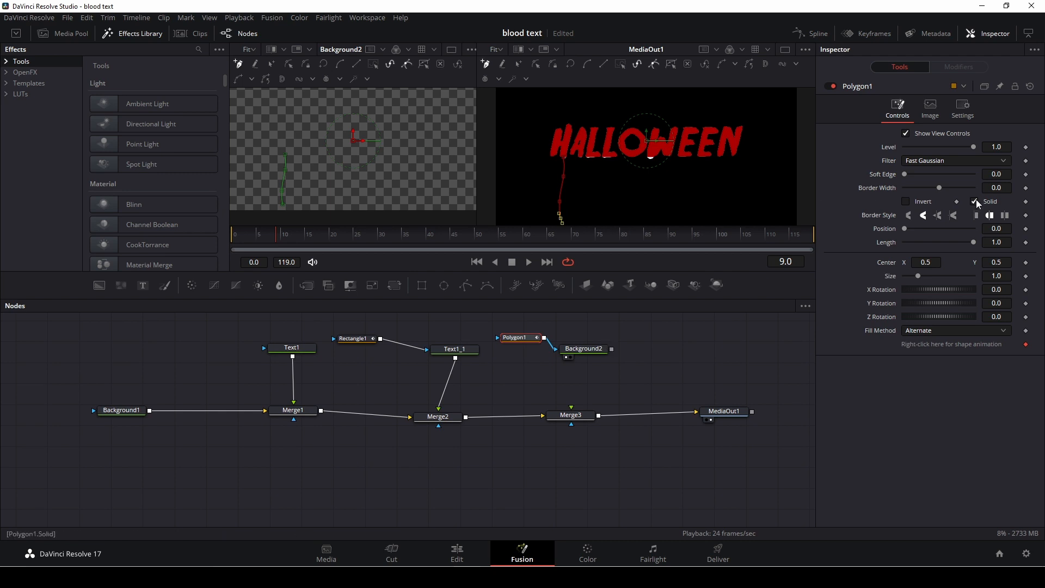
pyautogui.moveTo(979, 206)
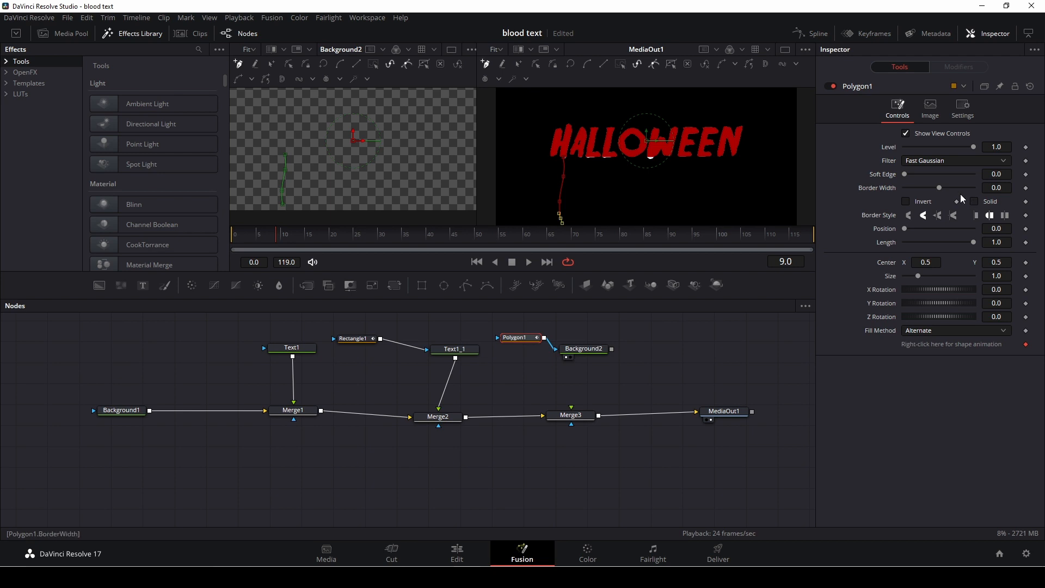
pyautogui.moveTo(941, 189)
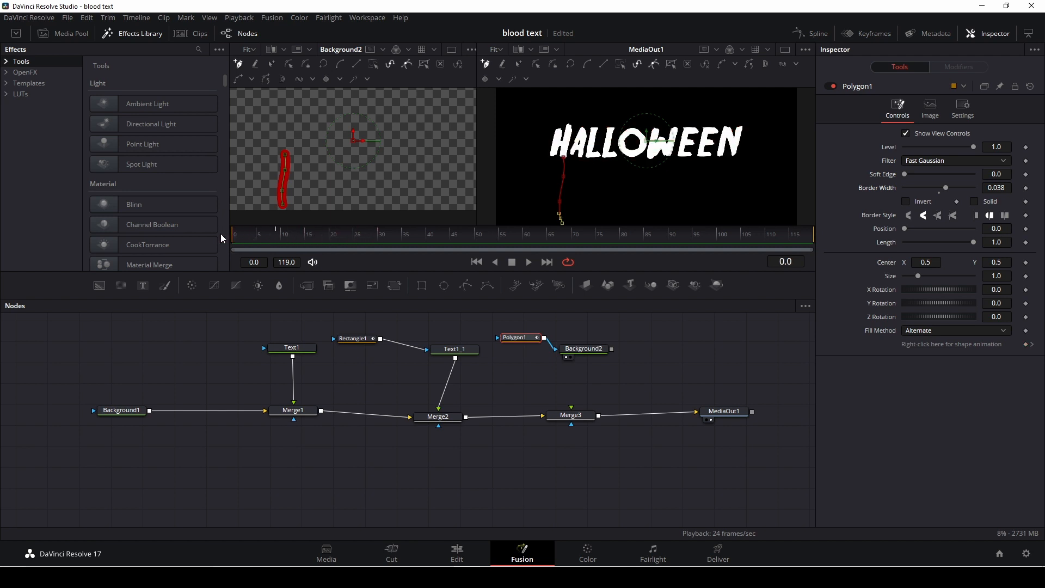
pyautogui.click(259, 234)
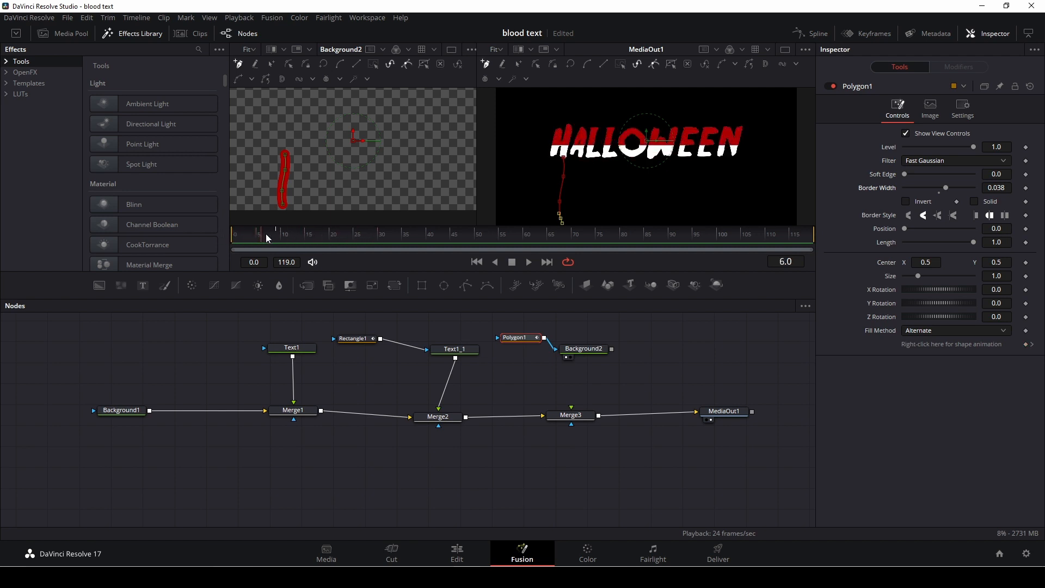
# Keyframe Polygon1 Length from 0.0 at frame 10 to 1.0 at frame 15.
pyautogui.click(277, 234)
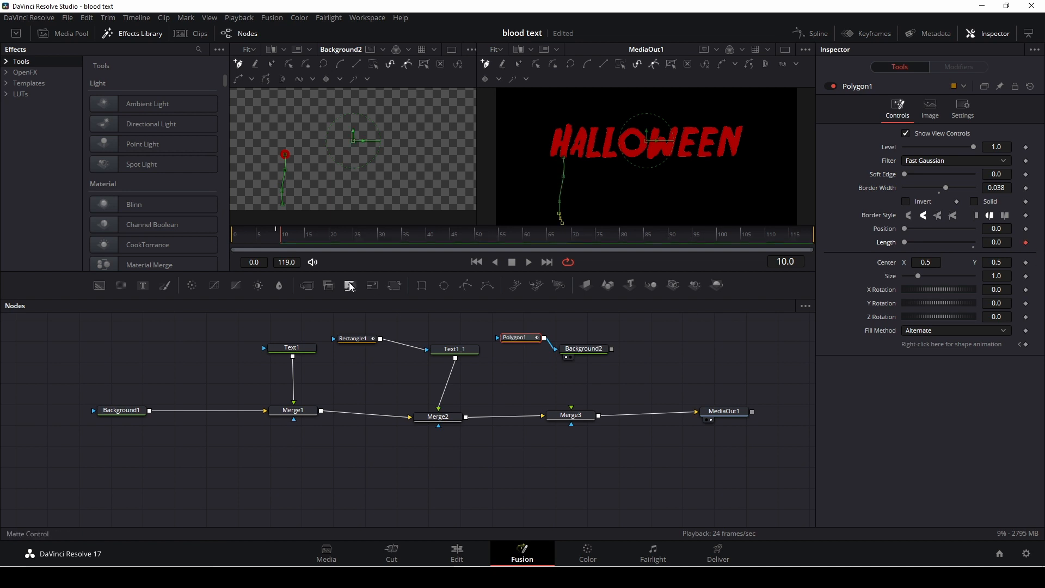
pyautogui.moveTo(283, 241)
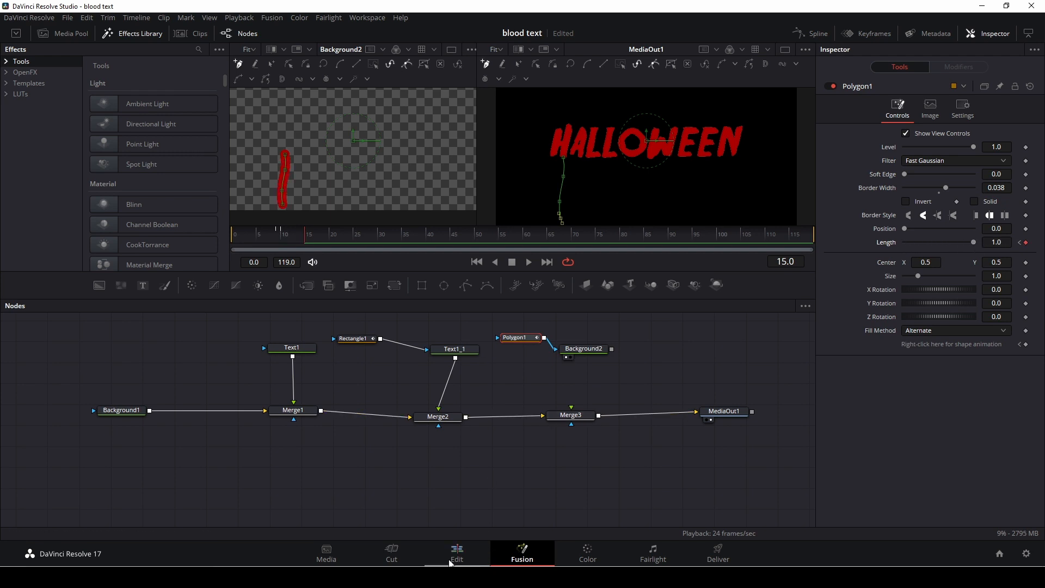
pyautogui.click(570, 416)
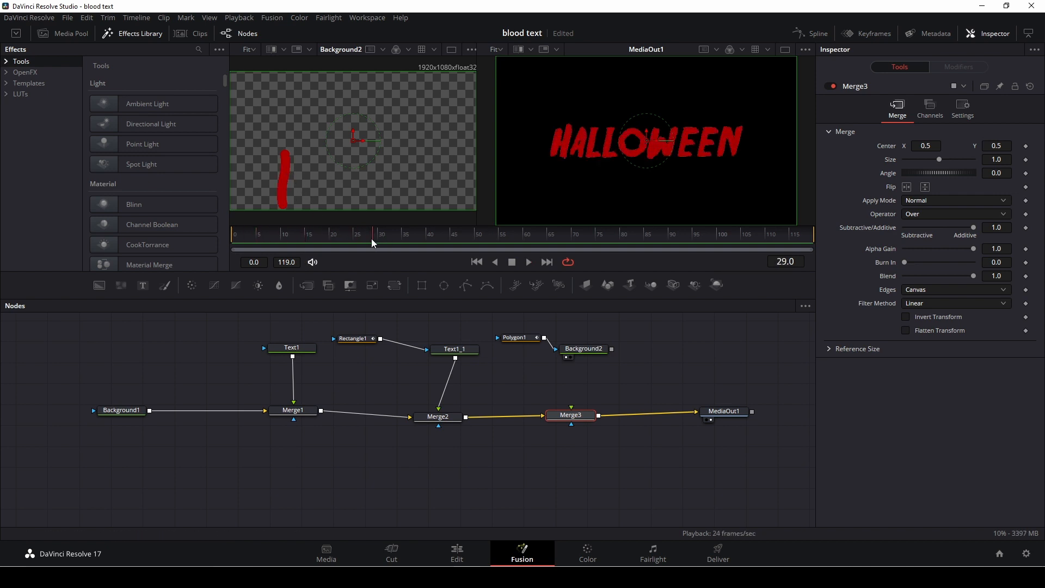
# Thin the drip border to 0.0183, feed Background2 into Merge3's Foreground, then return to Edit.
pyautogui.click(514, 338)
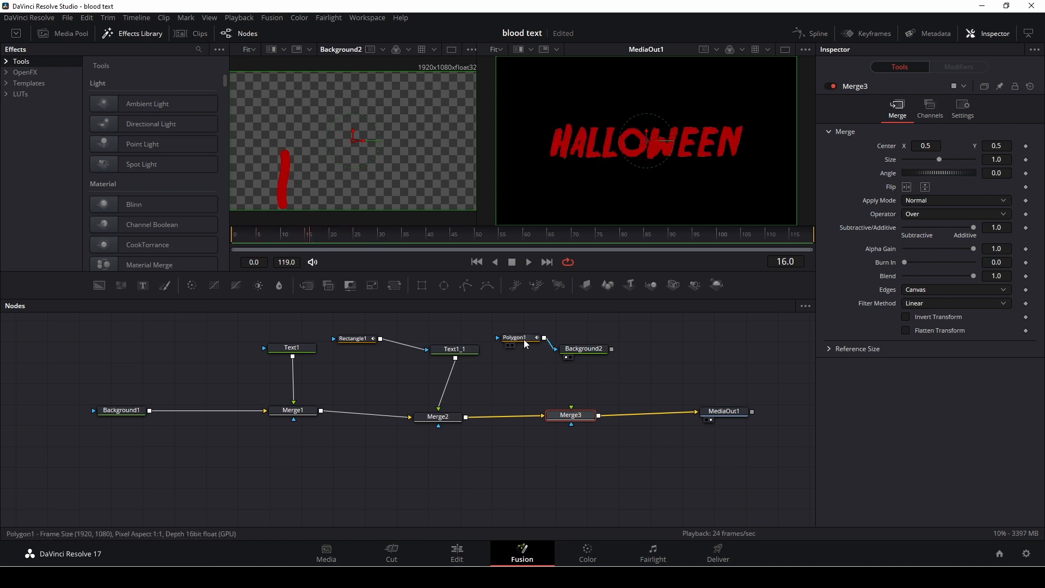
pyautogui.click(514, 338)
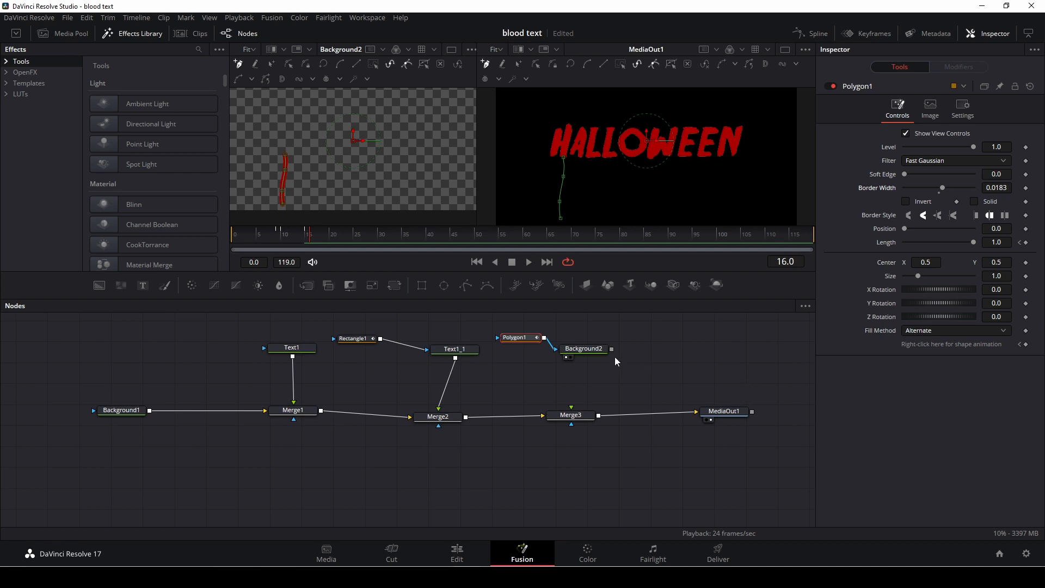
pyautogui.moveTo(612, 352)
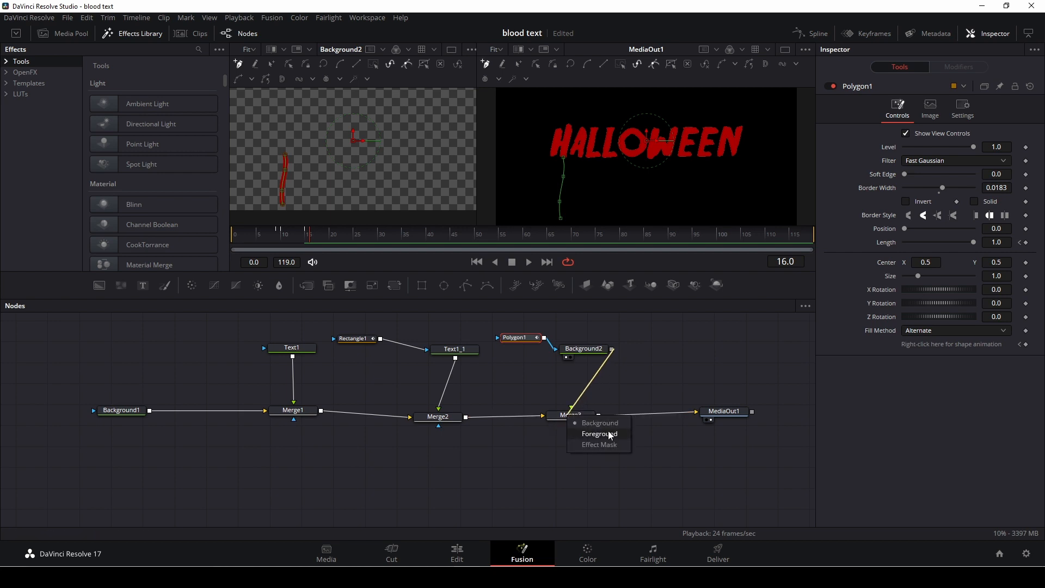
pyautogui.click(599, 434)
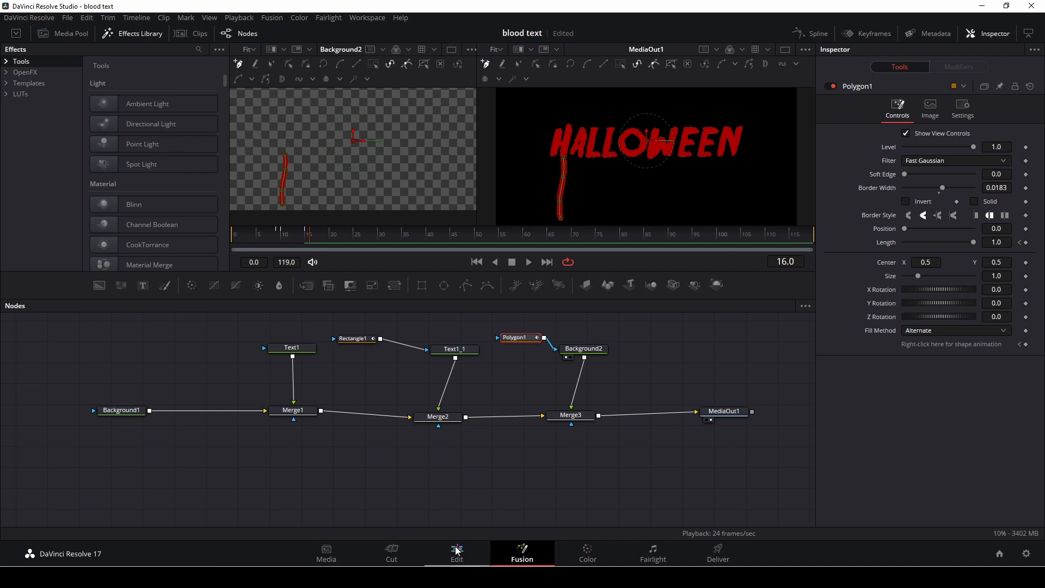
pyautogui.click(457, 552)
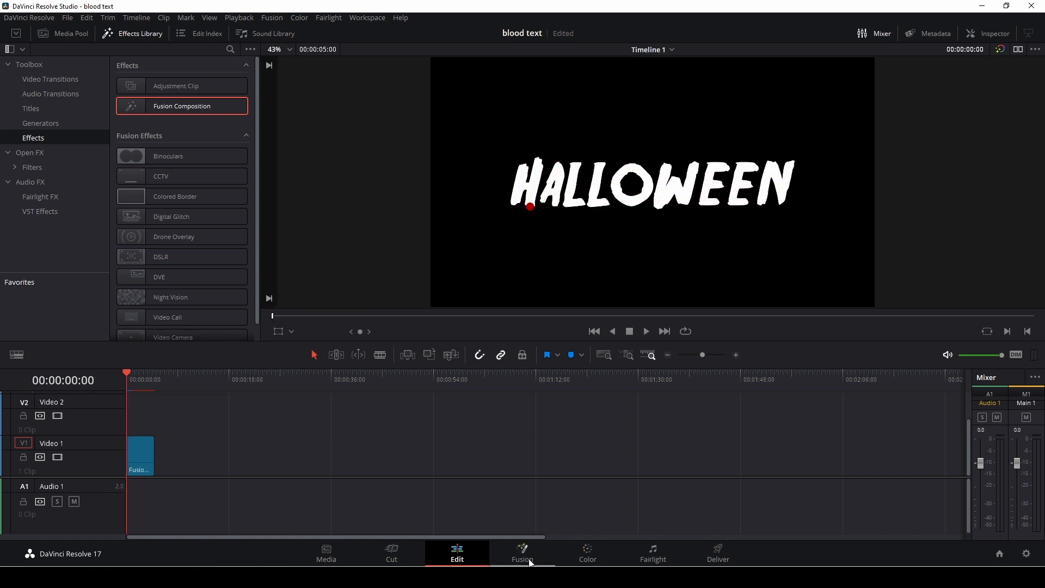
# Keyframe Merge3's Blend from 0 at frame 0 to 1 at frame 11, then preview on Edit.
pyautogui.click(522, 553)
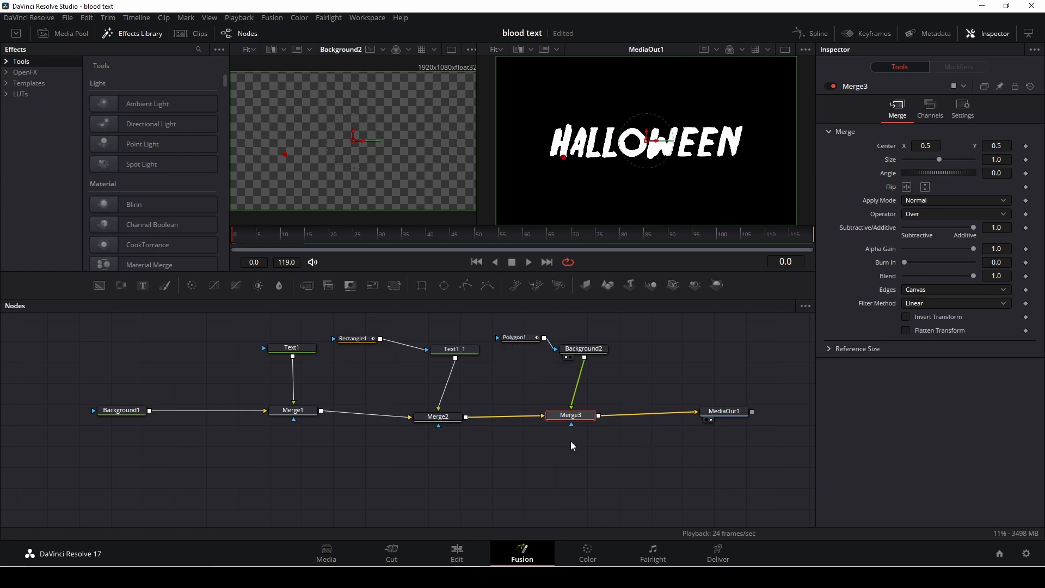
pyautogui.moveTo(520, 362)
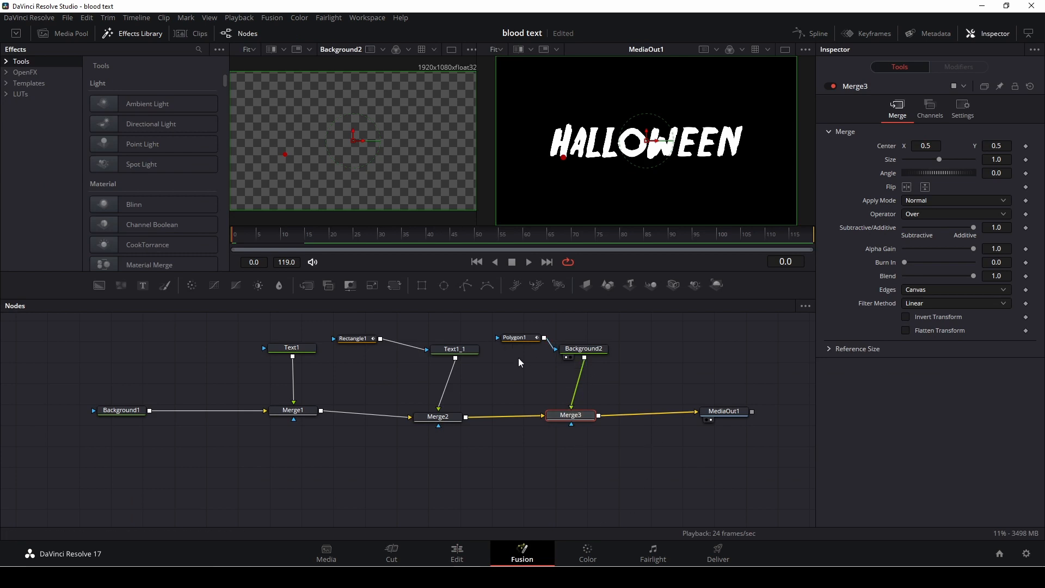
pyautogui.moveTo(932, 267)
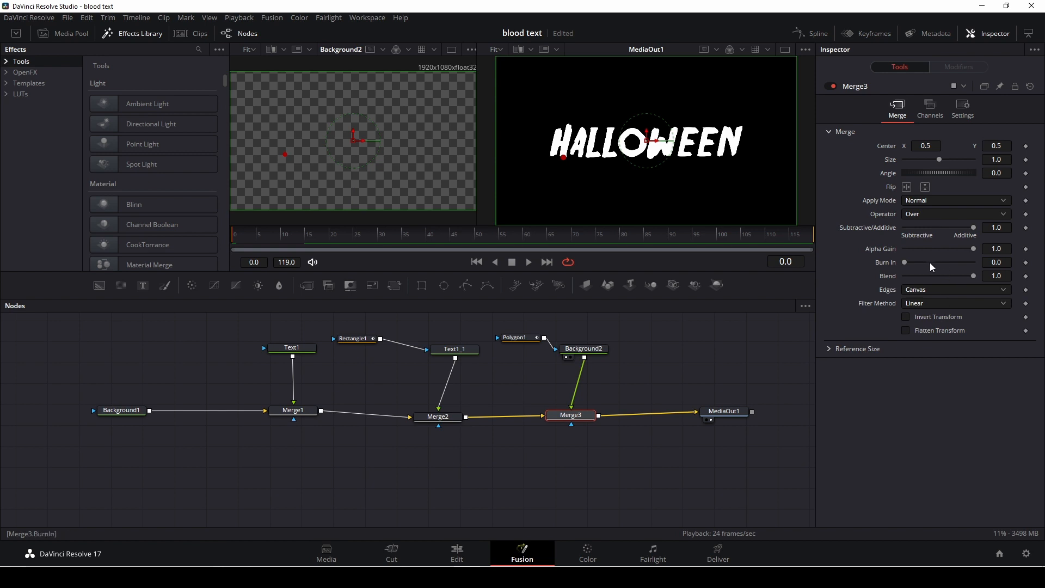
pyautogui.moveTo(965, 276)
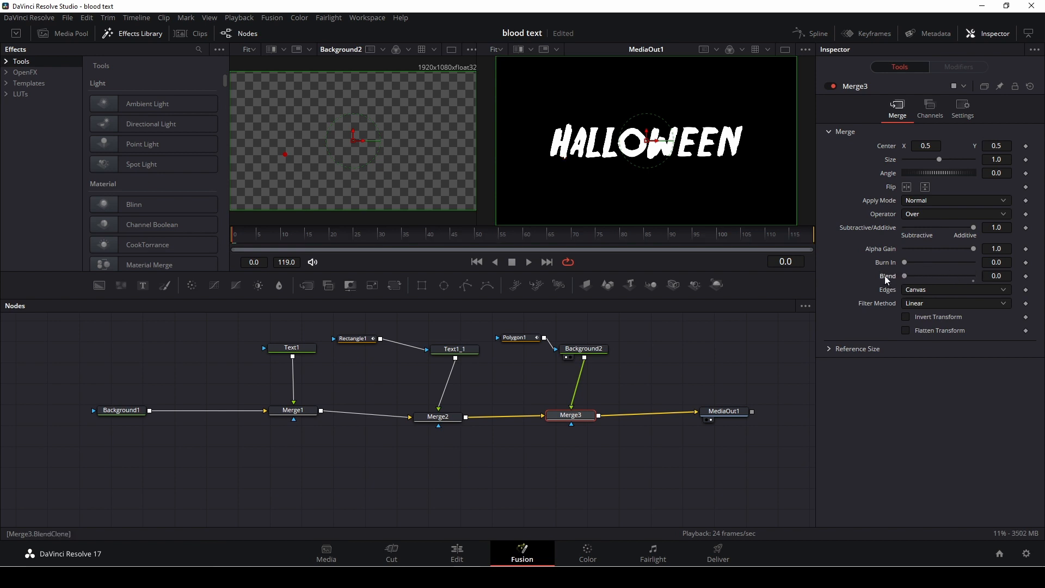
pyautogui.moveTo(837, 345)
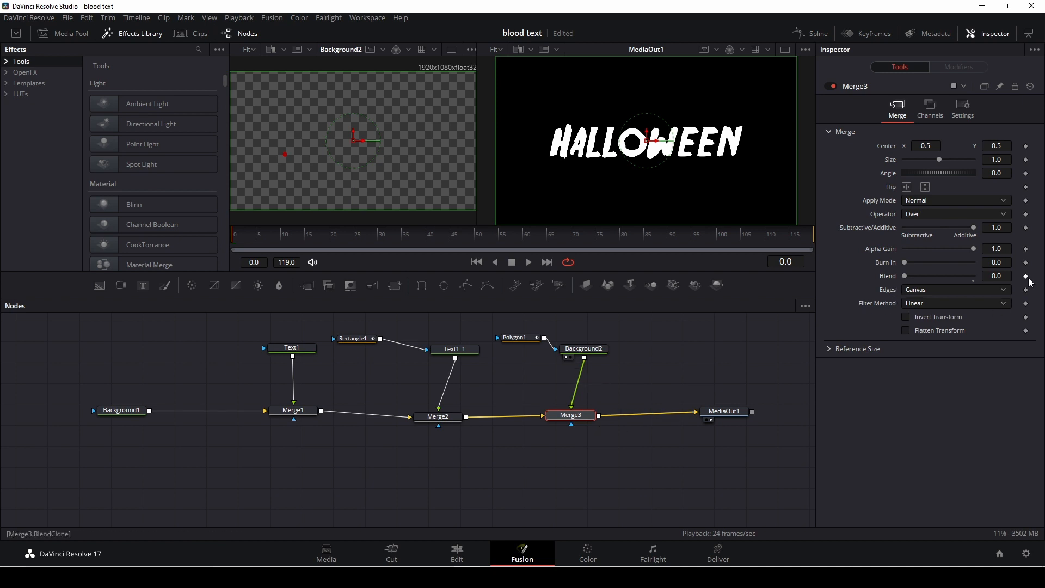
pyautogui.click(256, 241)
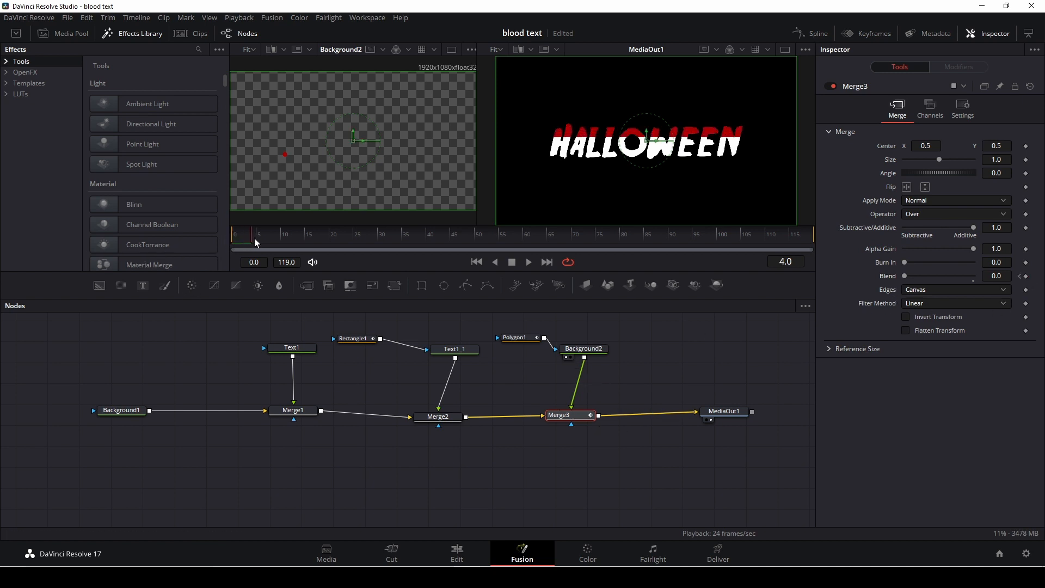
pyautogui.click(280, 239)
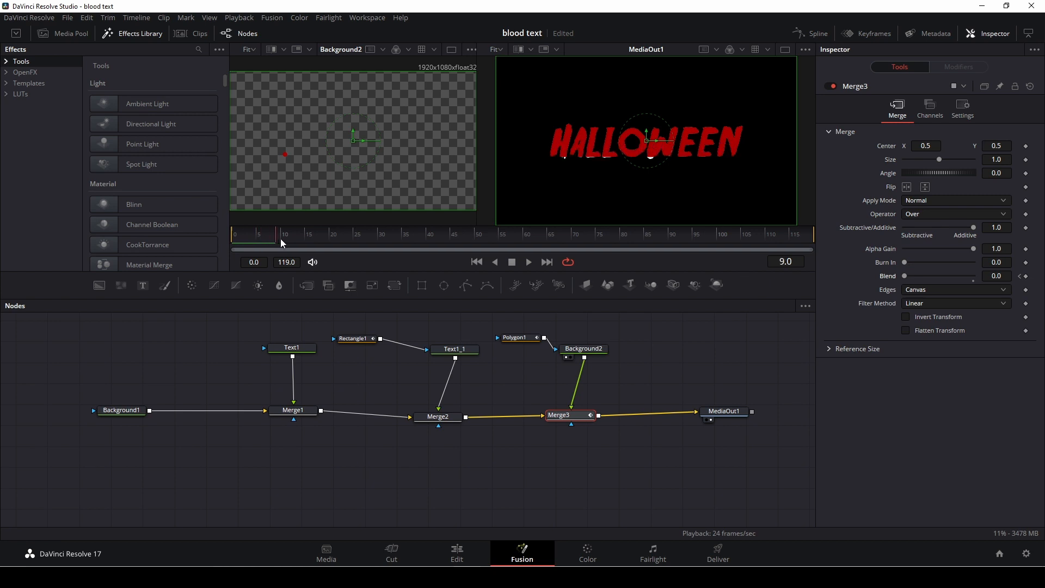
pyautogui.click(279, 234)
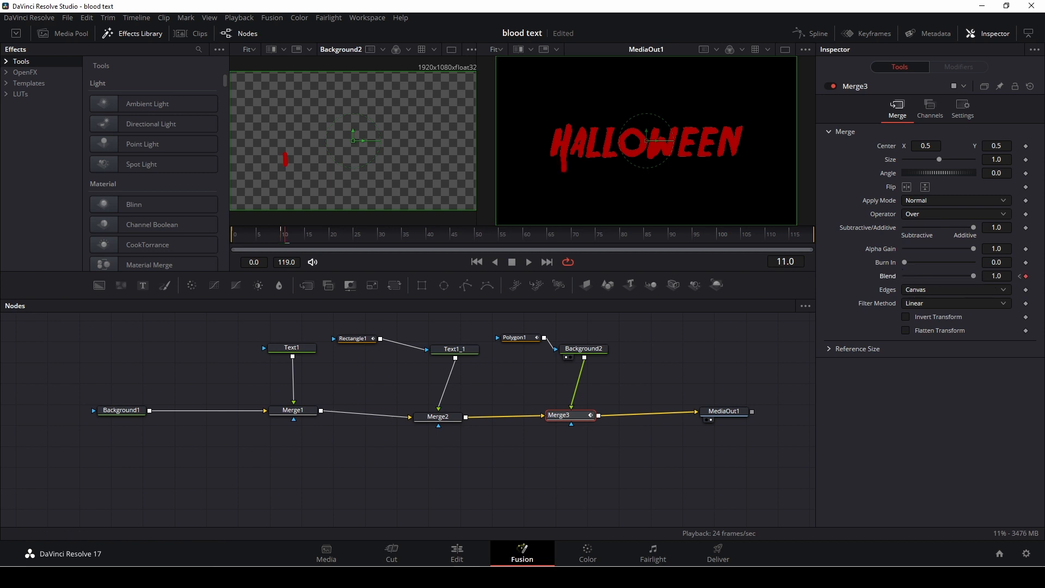
pyautogui.click(457, 552)
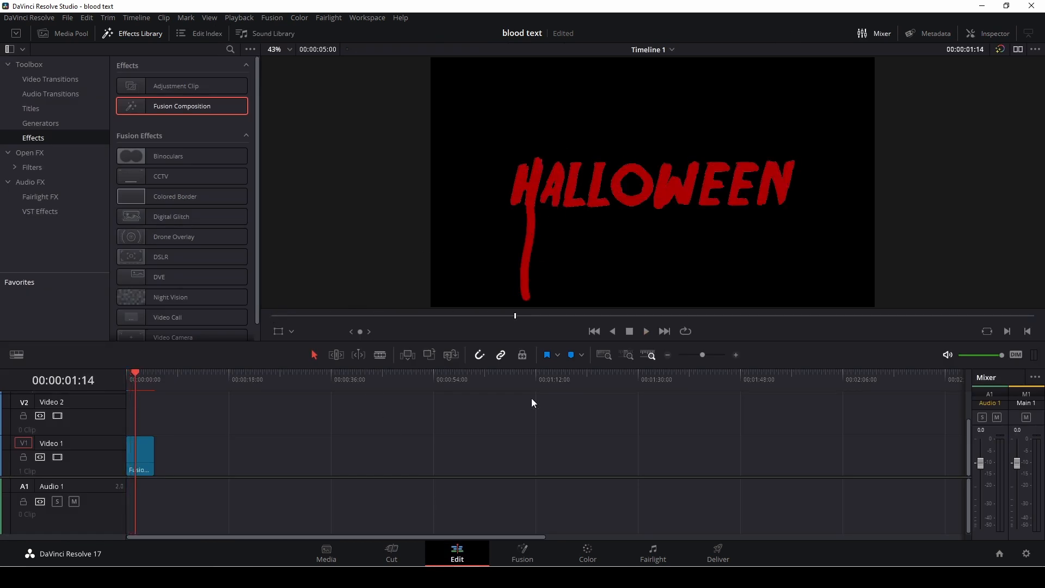
pyautogui.moveTo(529, 183)
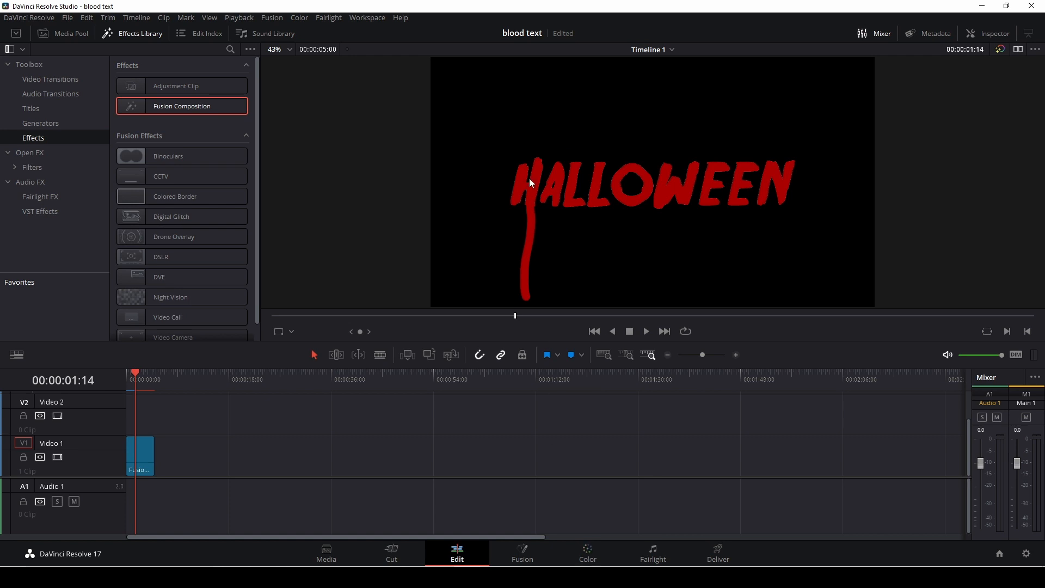
pyautogui.moveTo(585, 555)
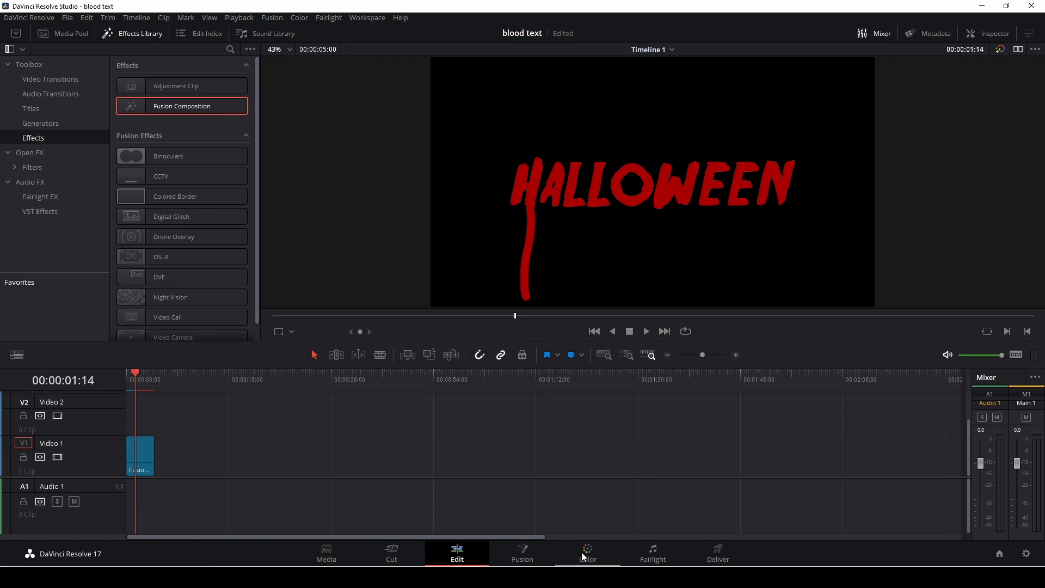
# Reduce Polygon1's Soft Edge to about 0.0011, checking the title on the Edit page.
pyautogui.click(522, 553)
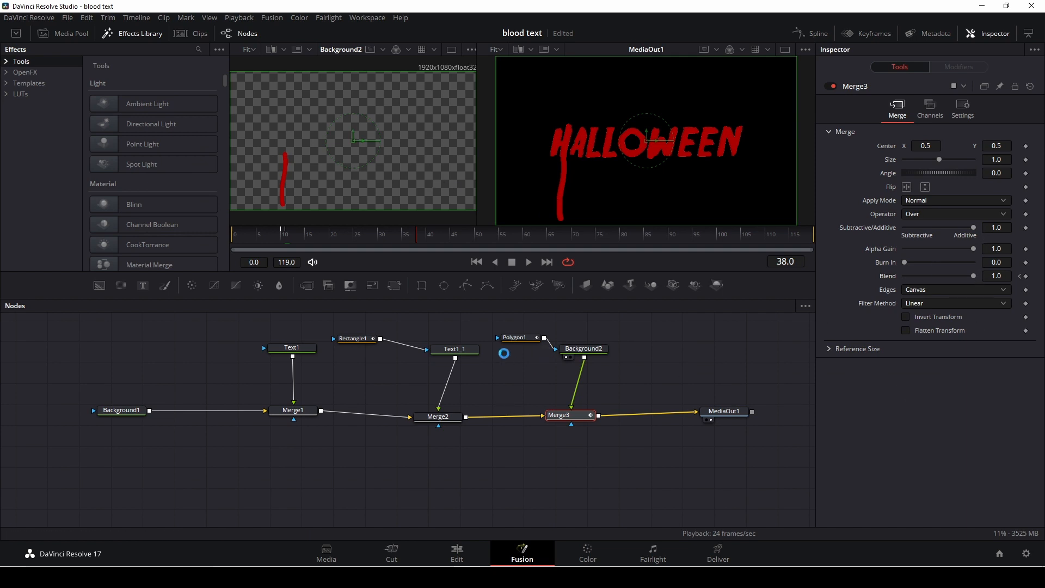
pyautogui.click(516, 337)
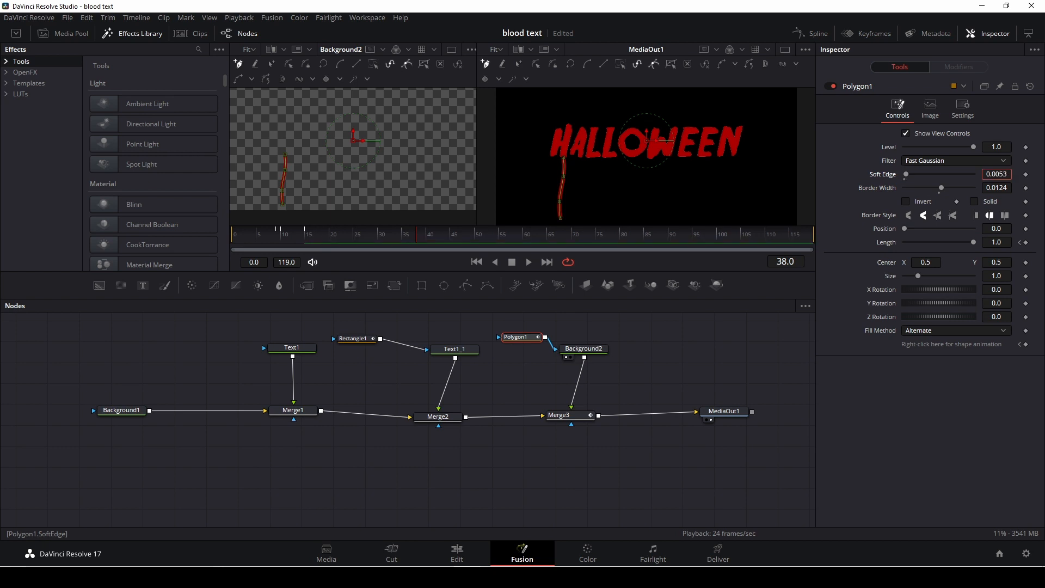
pyautogui.click(457, 553)
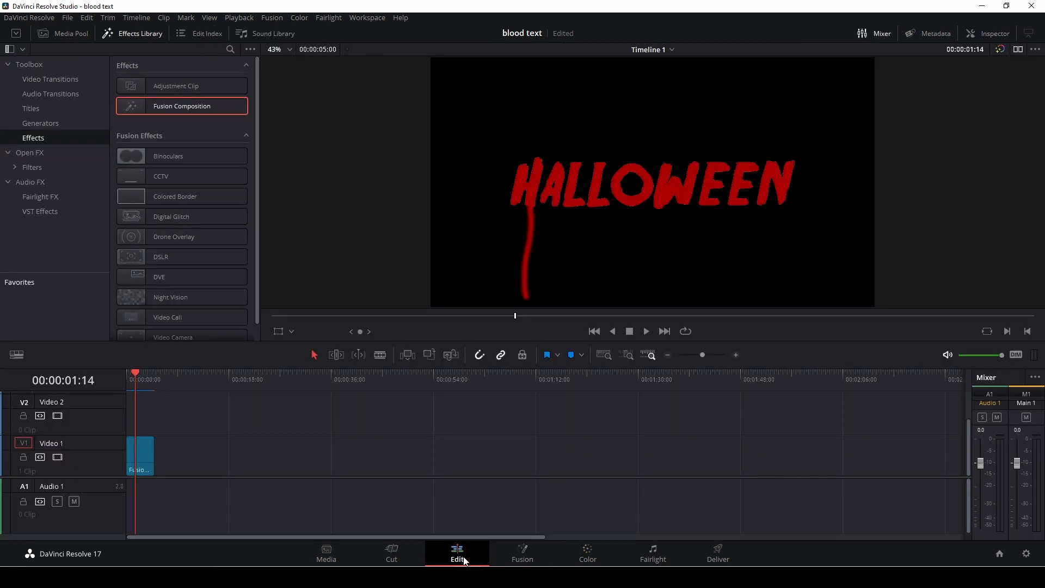
pyautogui.moveTo(523, 554)
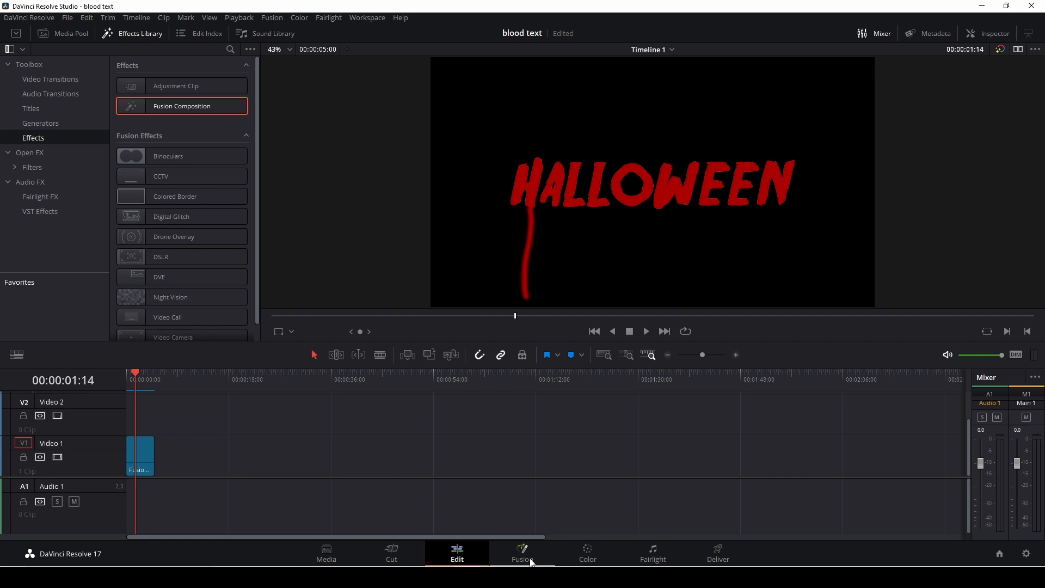
pyautogui.click(522, 553)
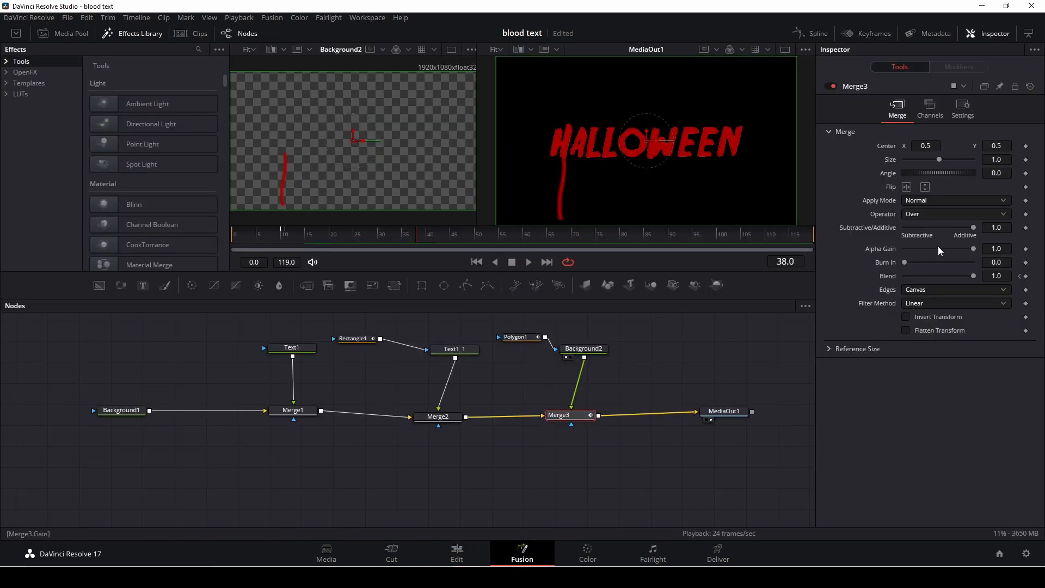
pyautogui.click(519, 336)
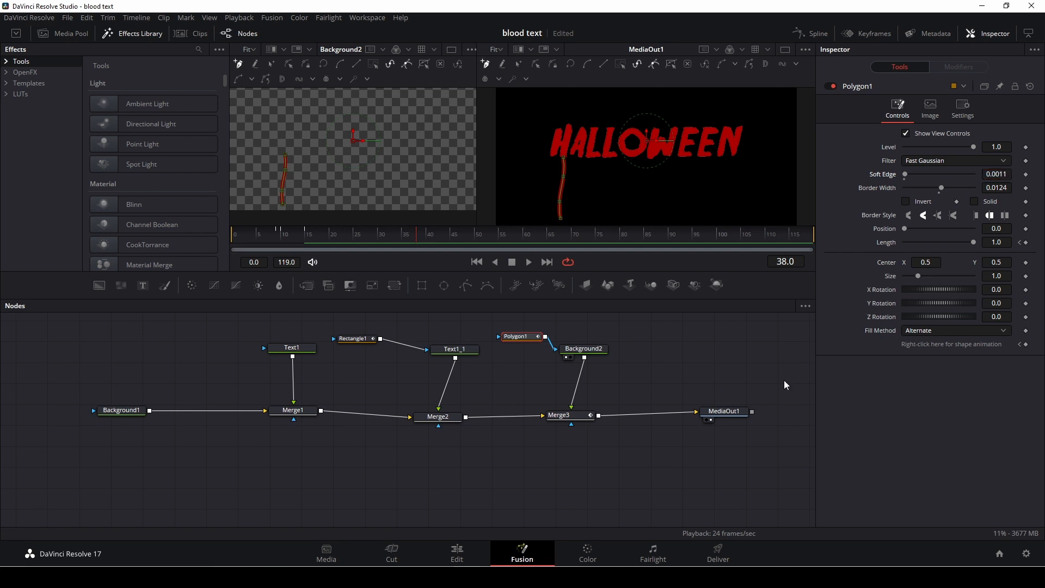
pyautogui.click(456, 553)
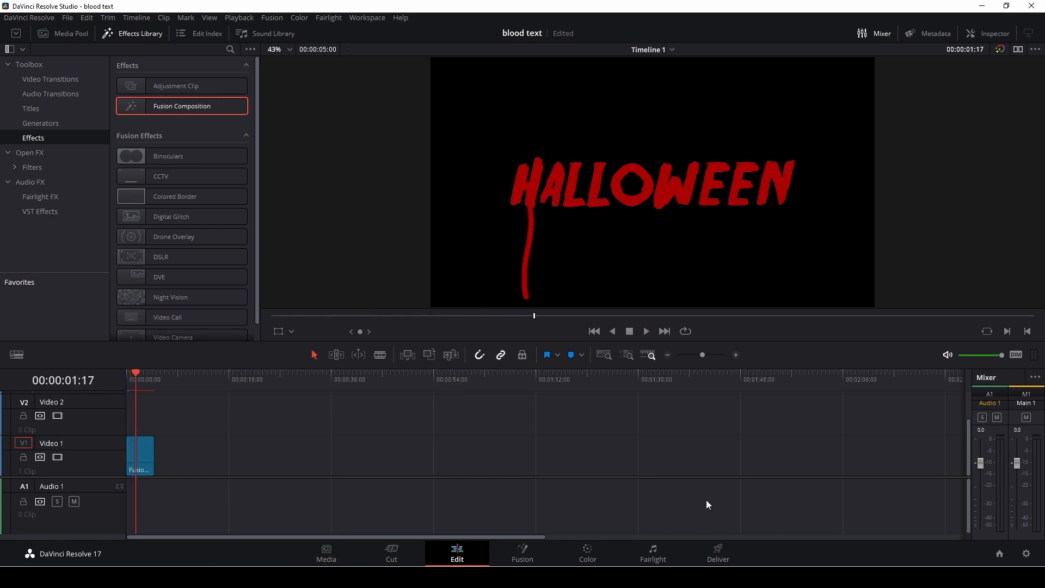
pyautogui.click(522, 553)
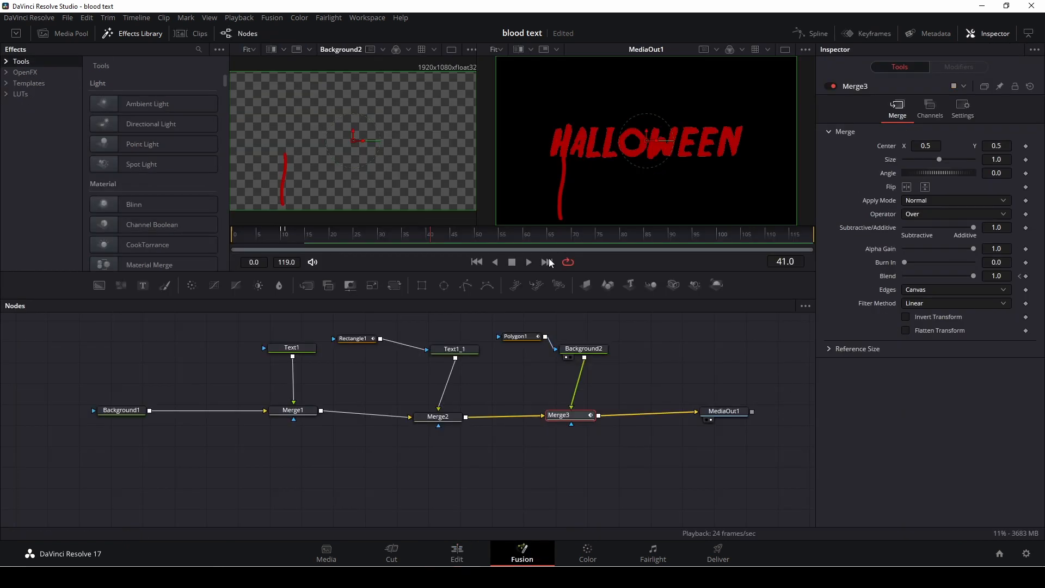
# Copy and paste Polygon1 and Background2, creating Polygon1_1 and Background3.
pyautogui.click(517, 336)
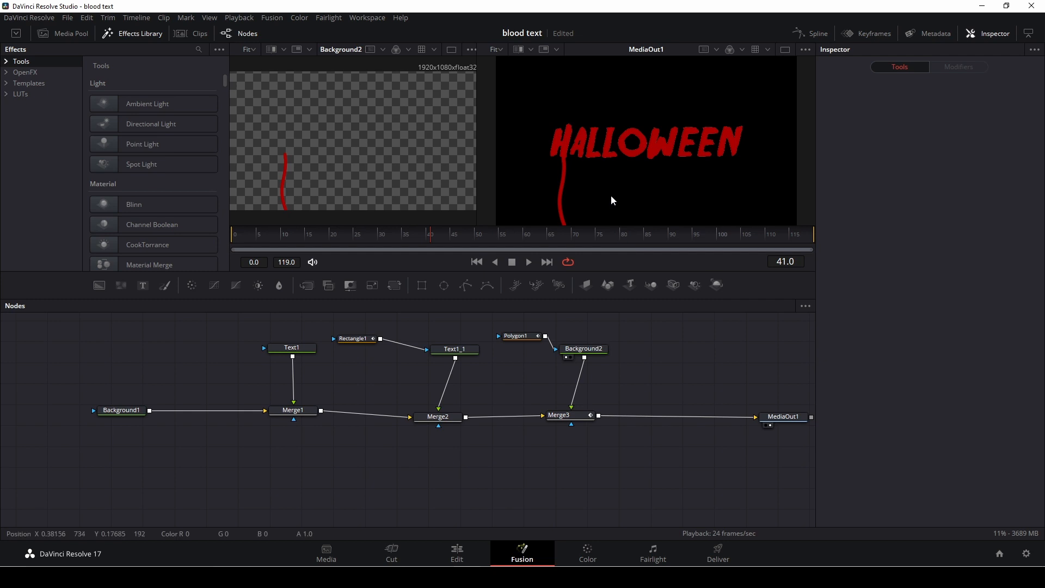
pyautogui.click(516, 336)
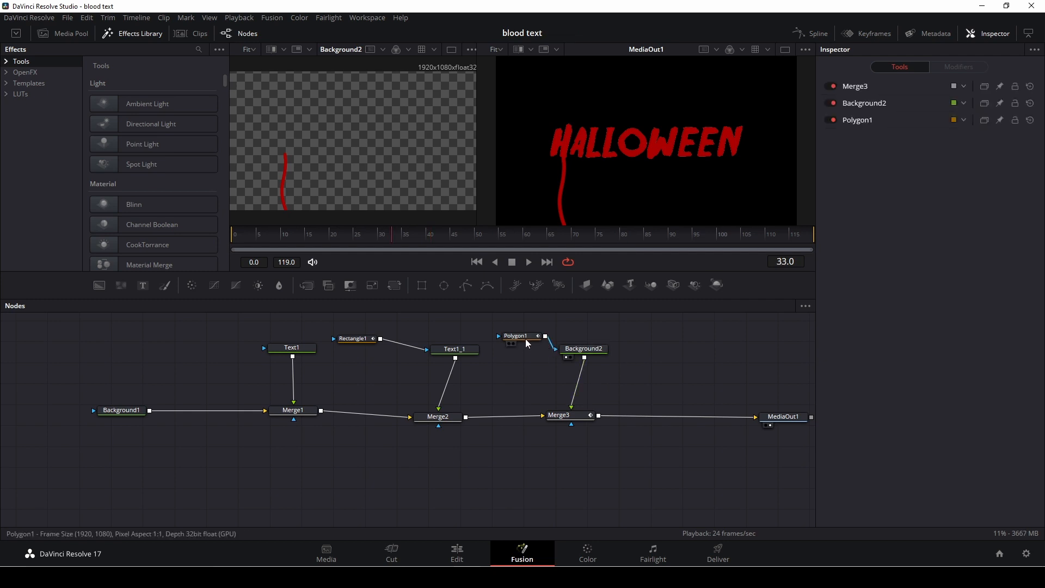
pyautogui.click(516, 336)
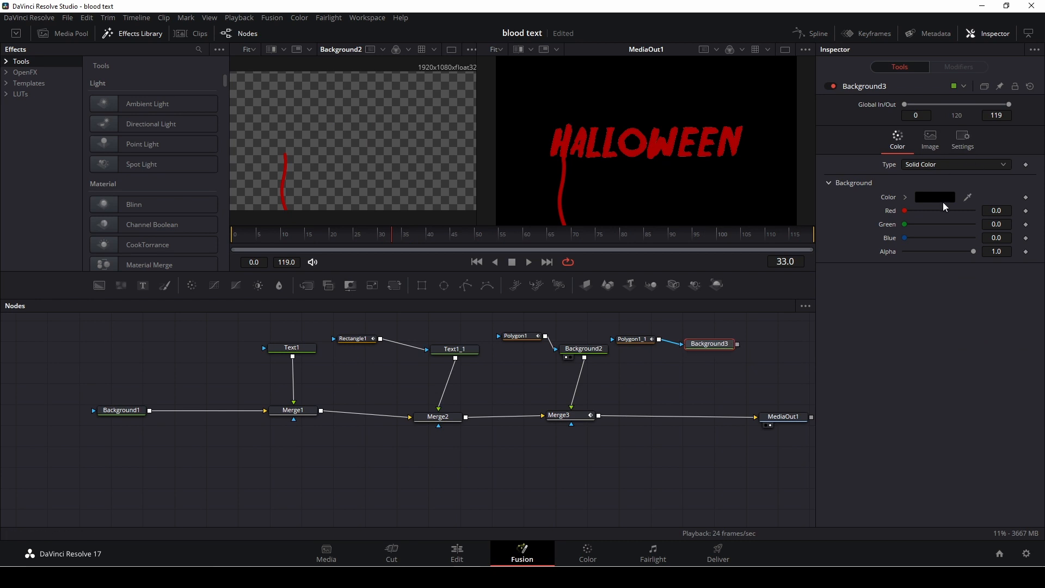
# Set Background3's colour to red #aa0000.
pyautogui.click(934, 197)
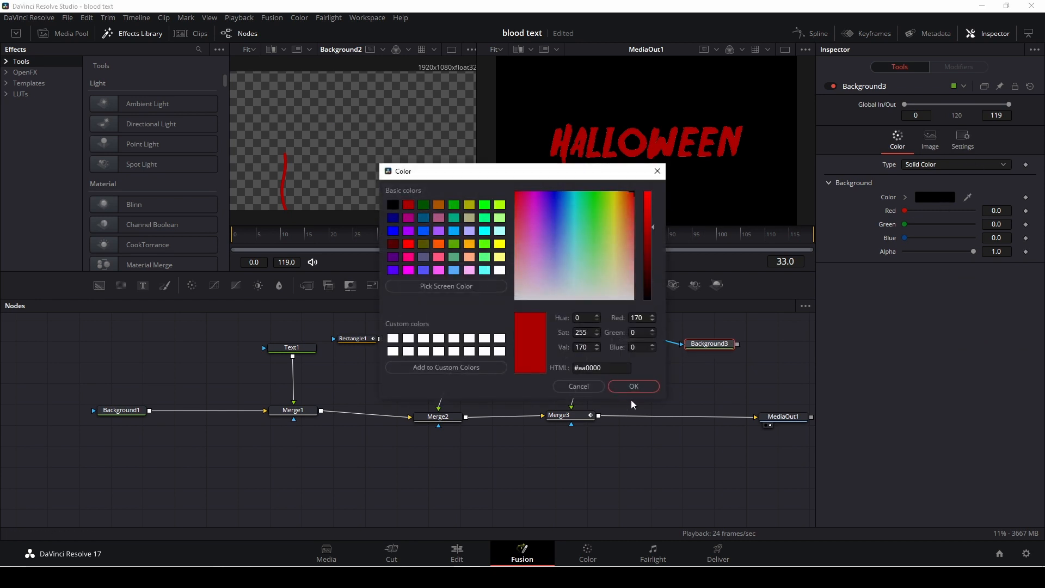
pyautogui.click(632, 386)
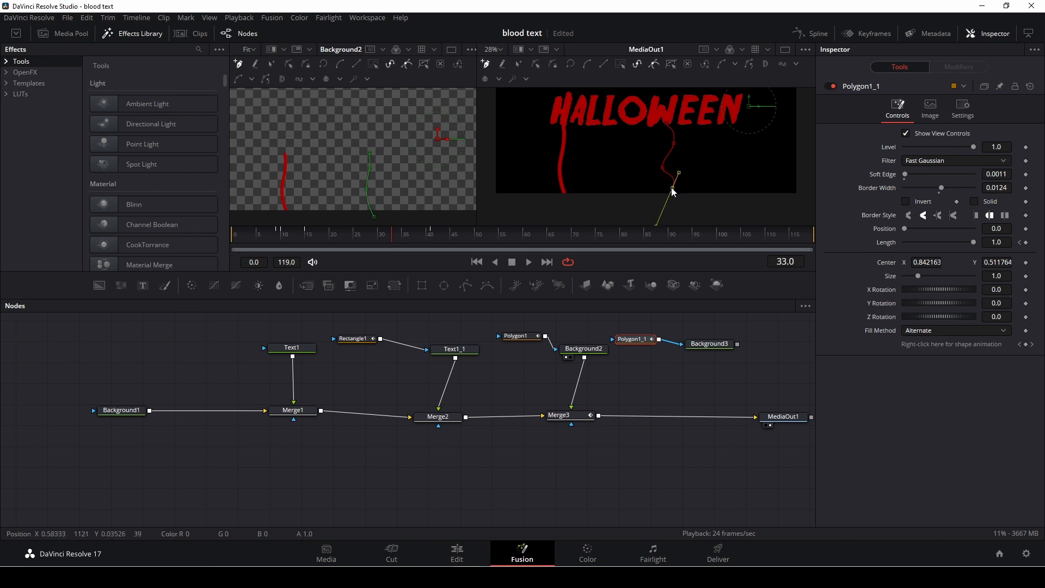
pyautogui.moveTo(299, 300)
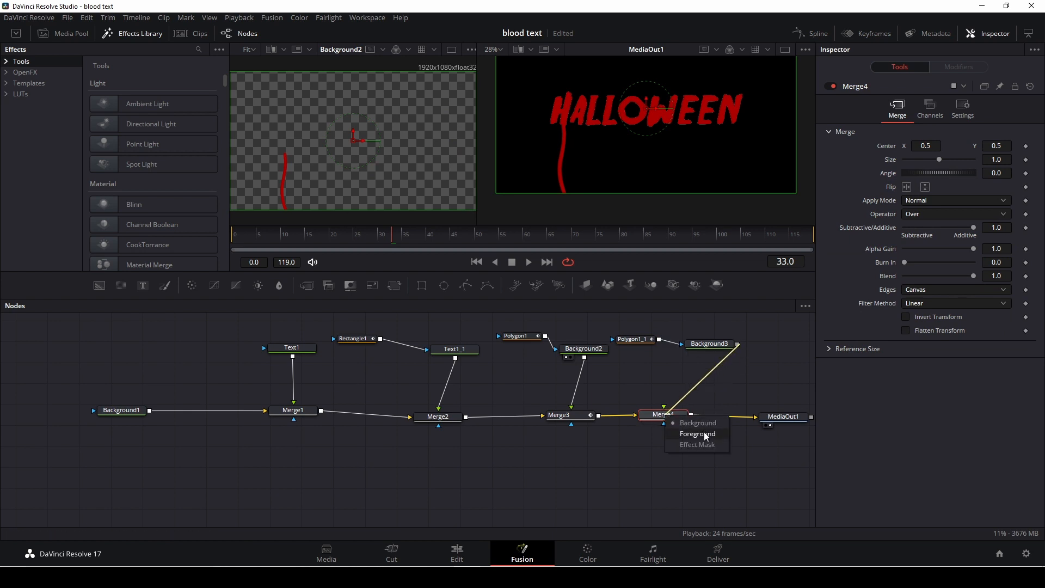
# Connect Background3 to Merge4's foreground and check both drips at frame 32.
pyautogui.click(697, 433)
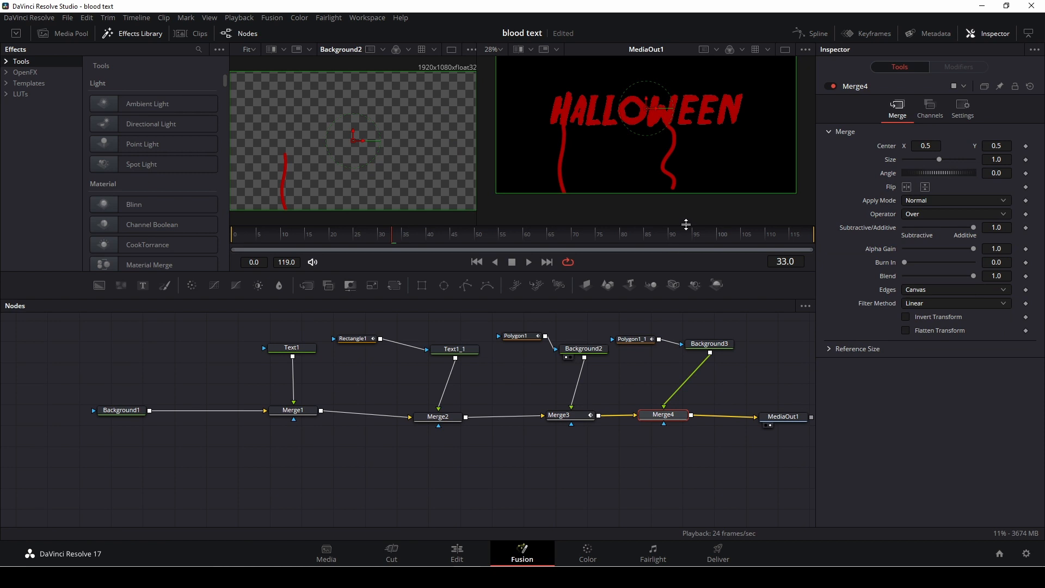
pyautogui.click(391, 244)
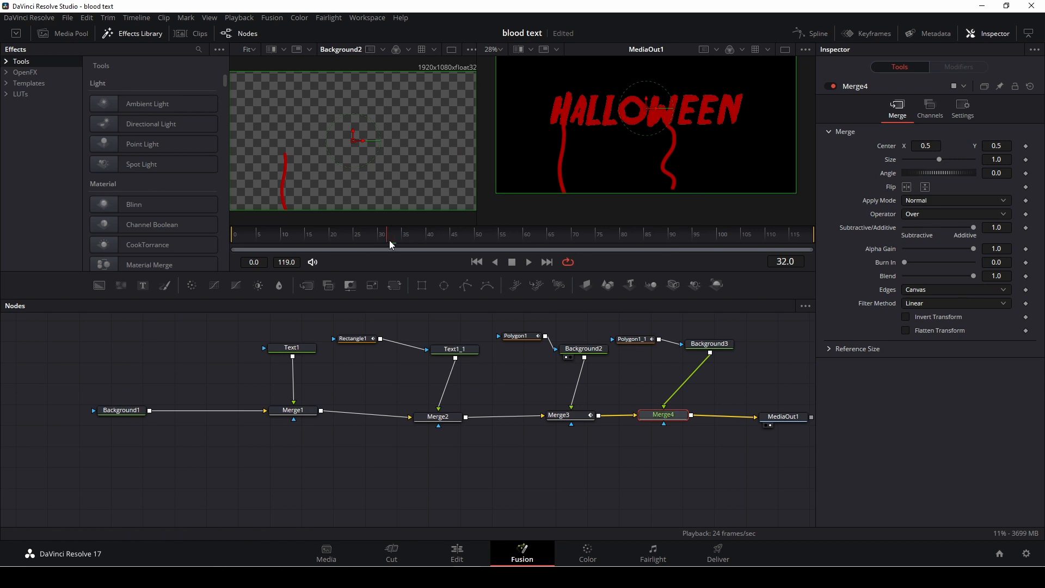